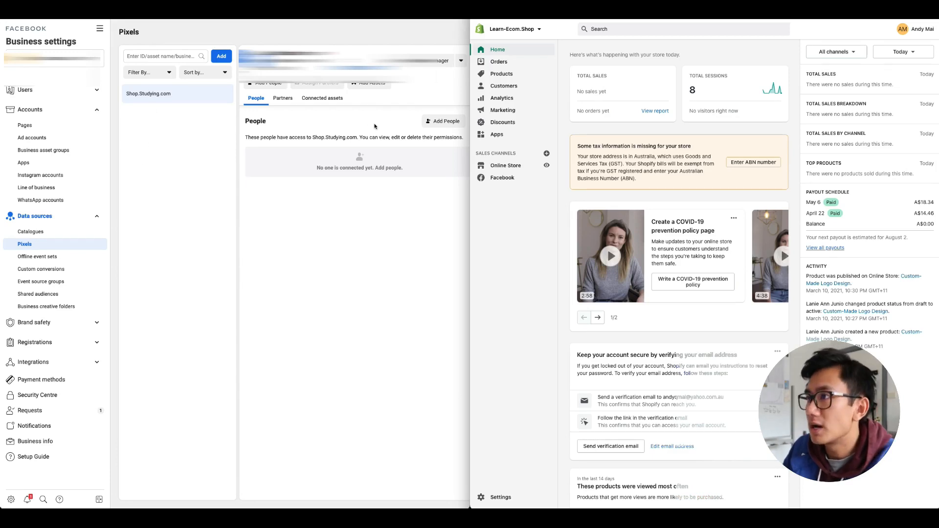
{"action": "mouse_move", "coordinate": [774, 333]}
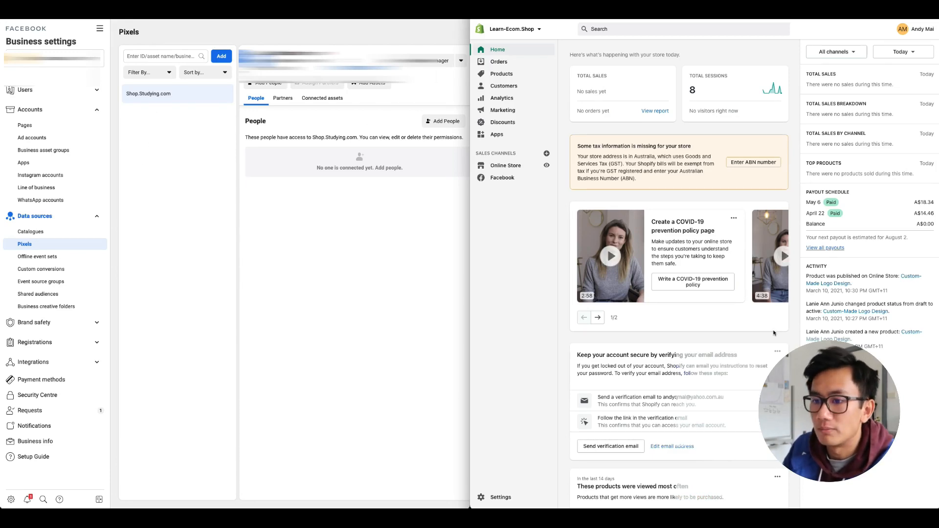
Go to the Facebook sales channel, which prompts to reconnect the Facebook account
{"action": "left_click", "coordinate": [502, 178]}
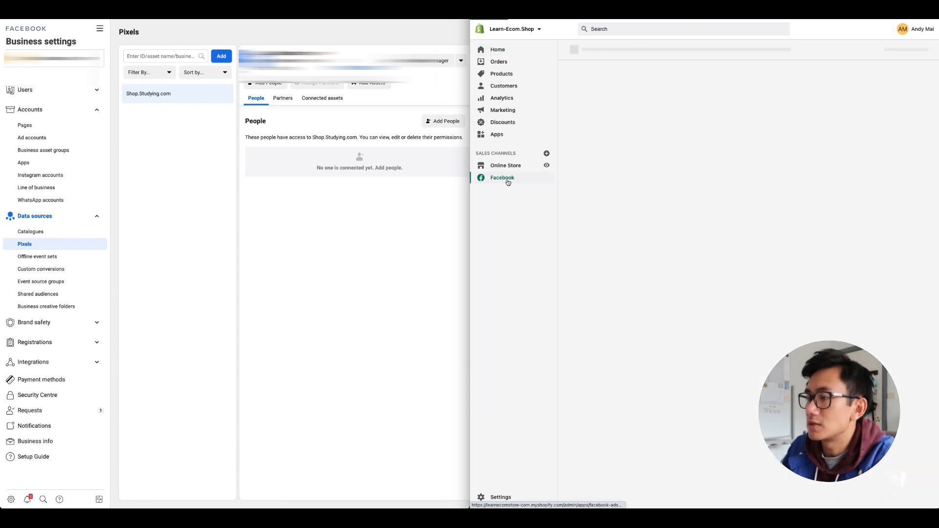
{"action": "left_click", "coordinate": [502, 178]}
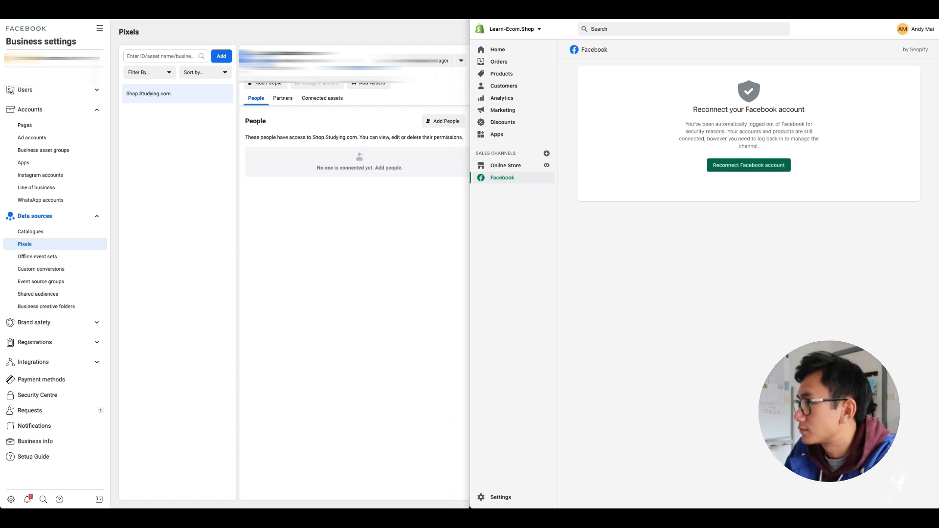
Reconnect the Facebook account with the password and grant Shopify the requested permissions
{"action": "left_click", "coordinate": [749, 165]}
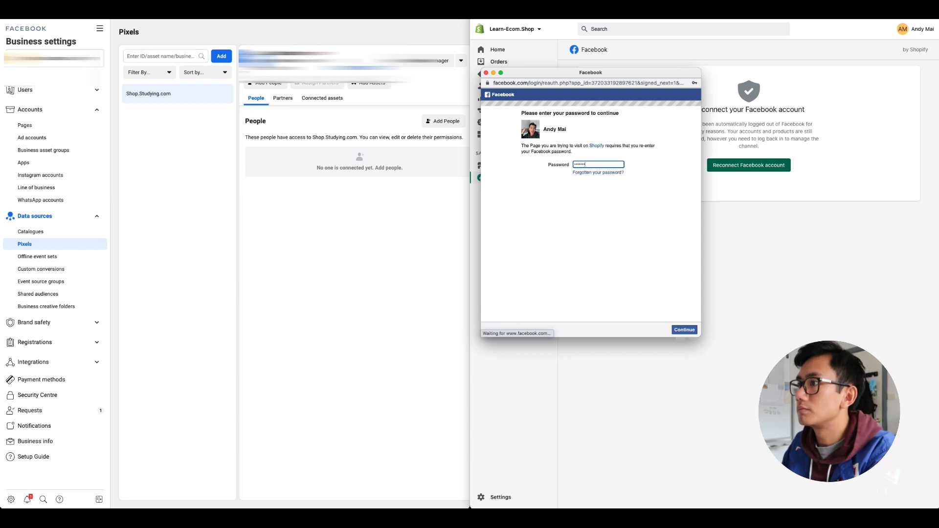
{"action": "left_click", "coordinate": [686, 330]}
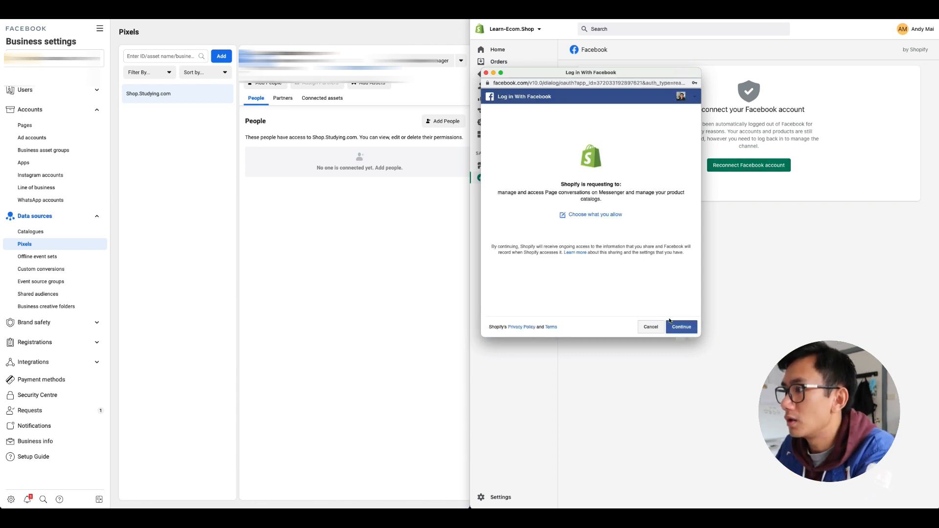
{"action": "left_click", "coordinate": [681, 327]}
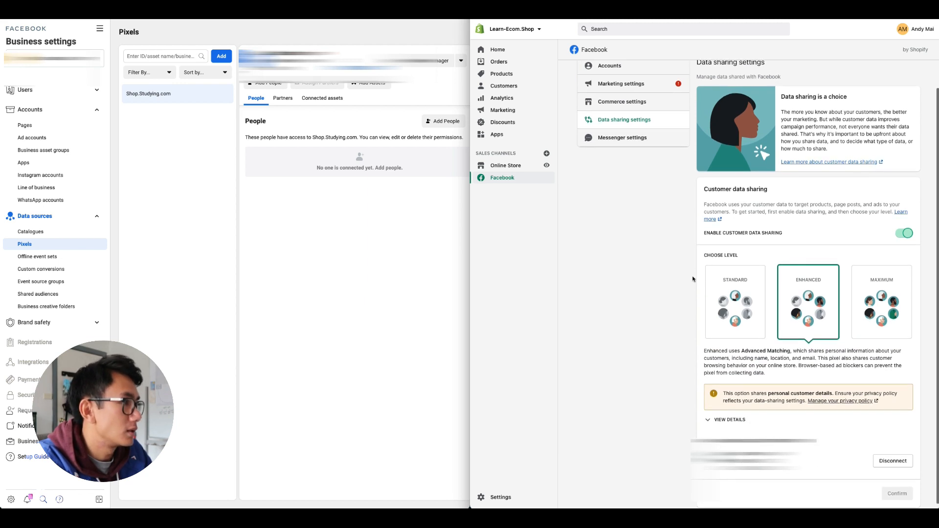
Choose Maximum customer data sharing and disconnect the pixel tracking store behaviour
{"action": "scroll", "scroll_direction": "down", "scroll_amount": 3}
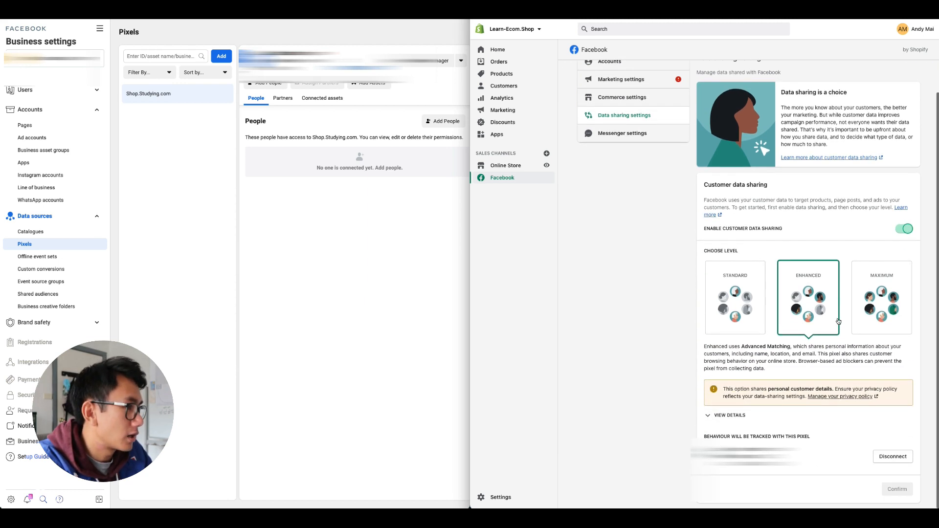
{"action": "left_click", "coordinate": [882, 306]}
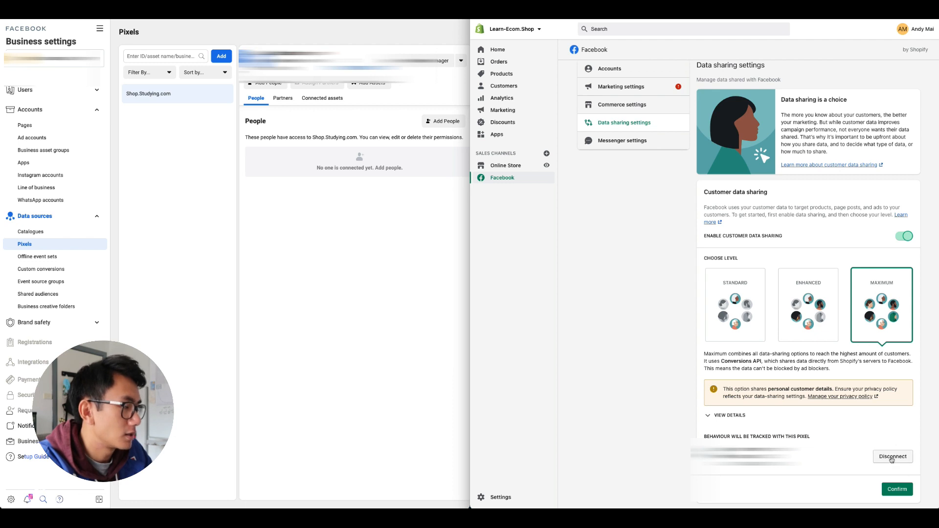
{"action": "left_click", "coordinate": [893, 456]}
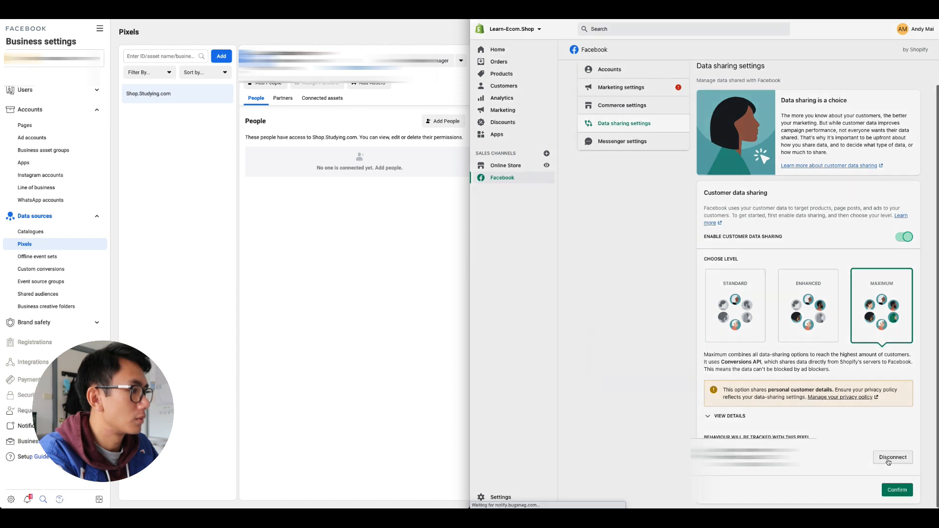
{"action": "left_click", "coordinate": [892, 457]}
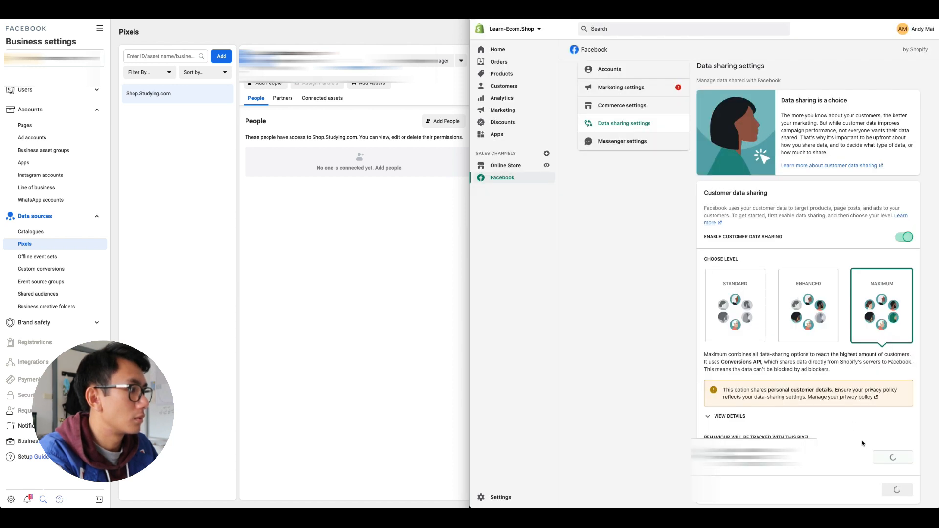
{"action": "scroll", "scroll_direction": "down", "scroll_amount": 3}
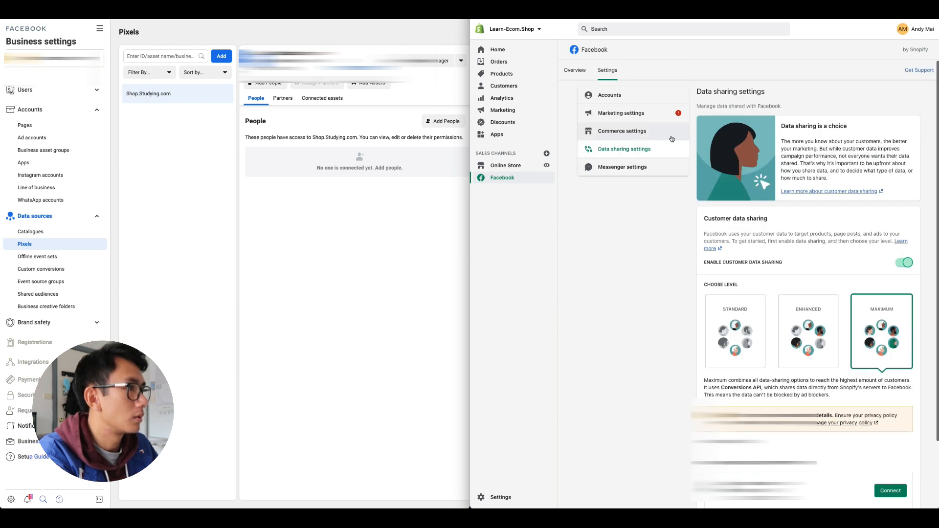
In Settings > Accounts, disconnect the Business Manager and confirm, resetting the channel
{"action": "left_click", "coordinate": [610, 95]}
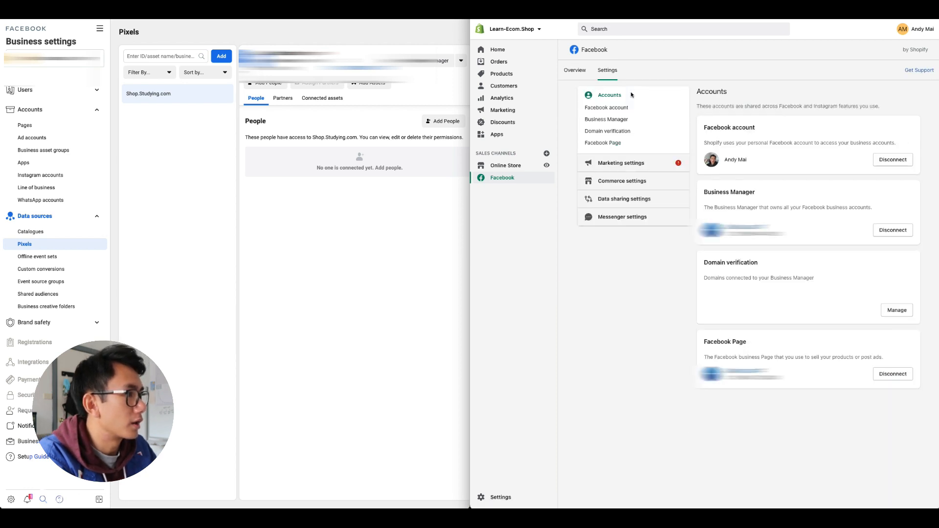
{"action": "mouse_move", "coordinate": [738, 116]}
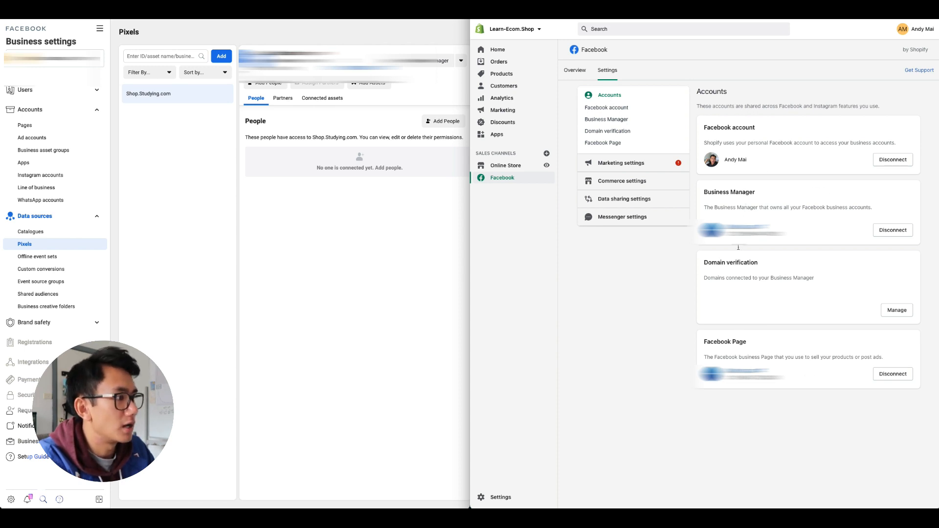
{"action": "mouse_move", "coordinate": [730, 152]}
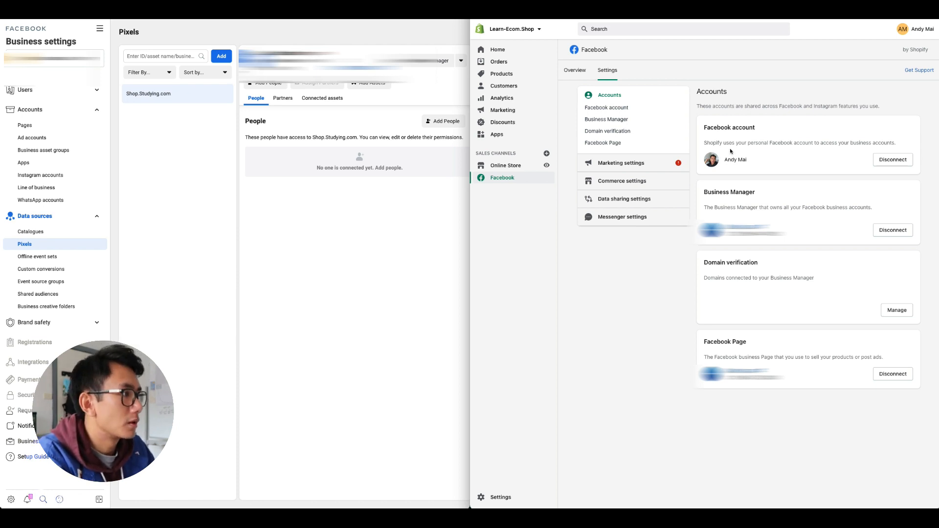
{"action": "mouse_move", "coordinate": [818, 360]}
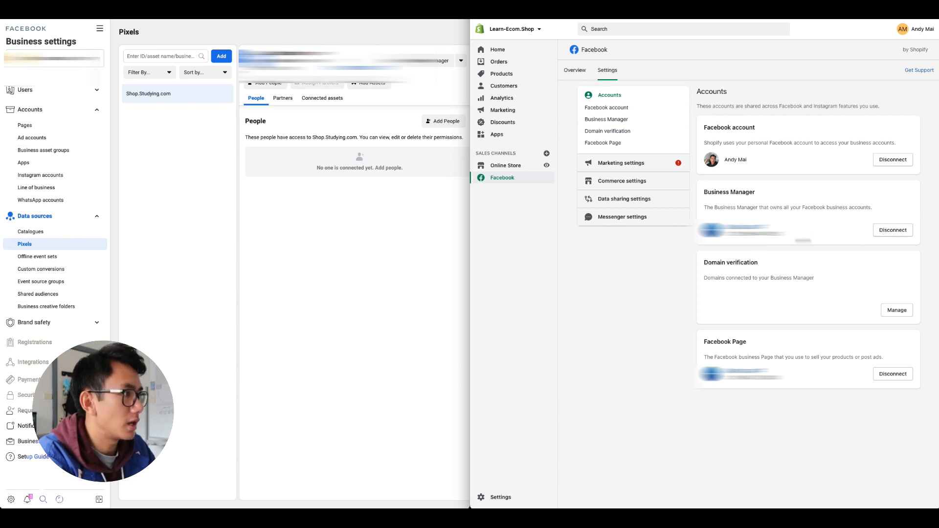
{"action": "left_click", "coordinate": [892, 230]}
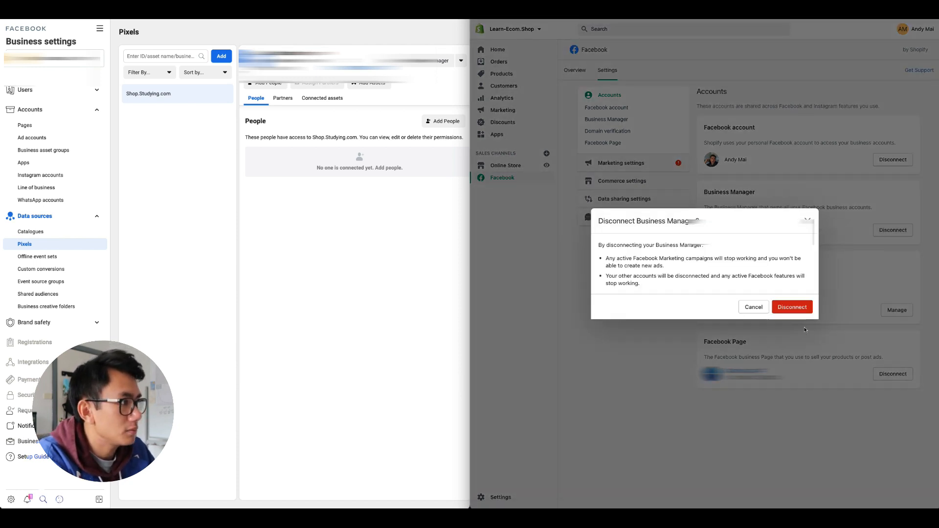
{"action": "left_click", "coordinate": [793, 307]}
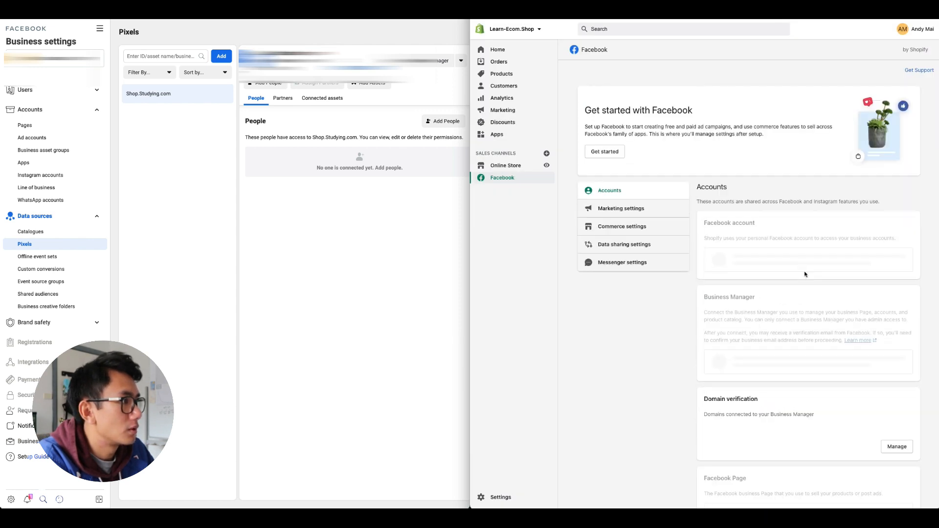
{"action": "mouse_move", "coordinate": [798, 282]}
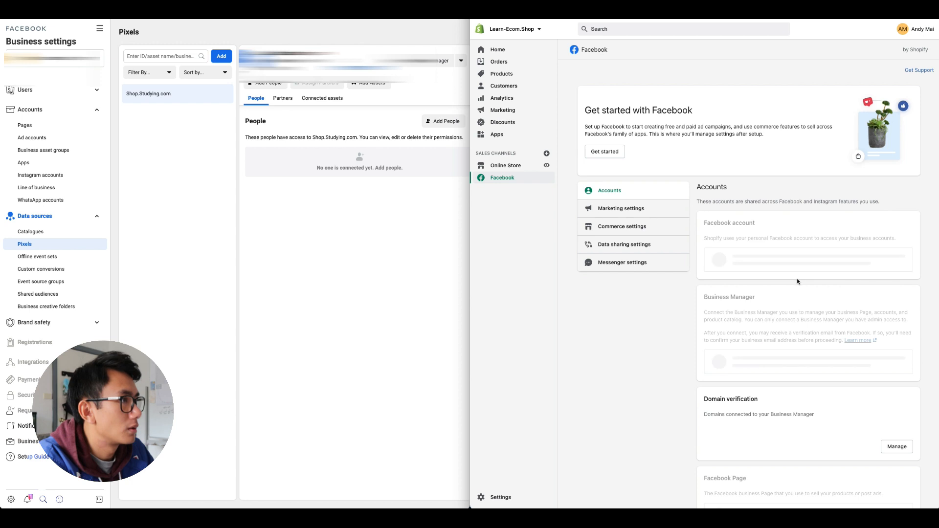
{"action": "scroll", "scroll_direction": "down", "scroll_amount": 3}
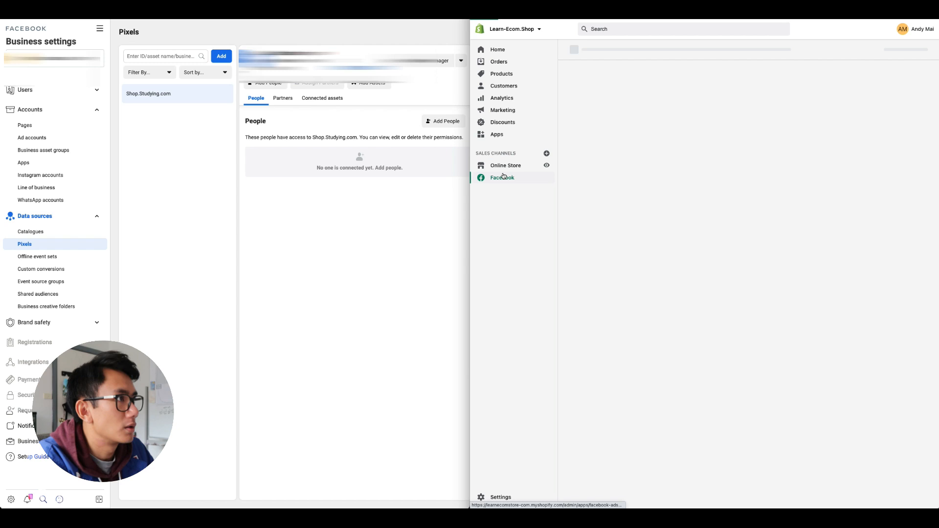
Return to the Facebook channel and start setup on the Facebook Shop card
{"action": "left_click", "coordinate": [502, 177]}
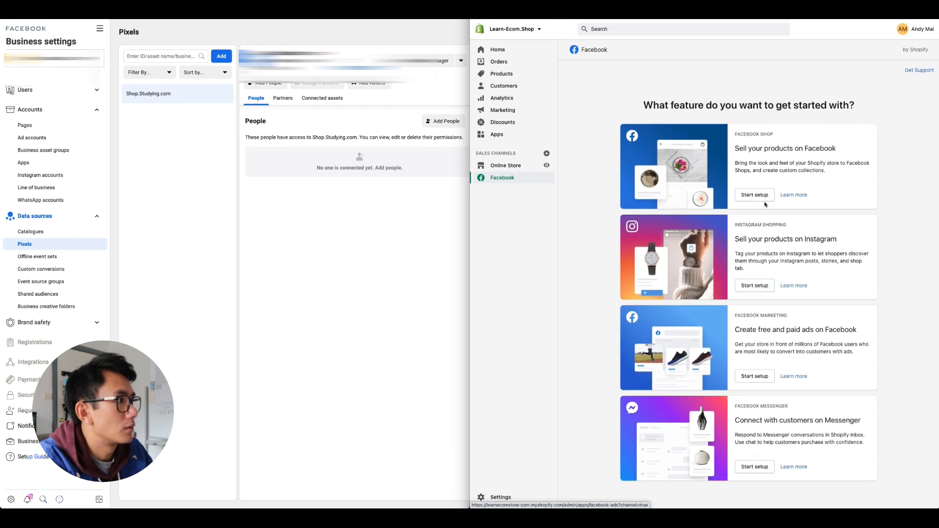
{"action": "left_click", "coordinate": [754, 194]}
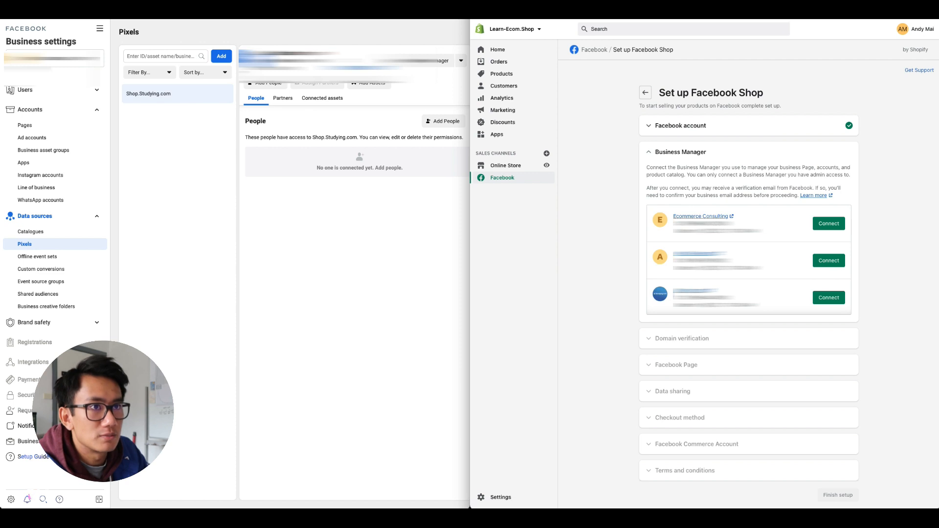
Connect the Ecommerce Consulting Business Manager and add the Page, which fails over its Instagram link
{"action": "left_click", "coordinate": [829, 224]}
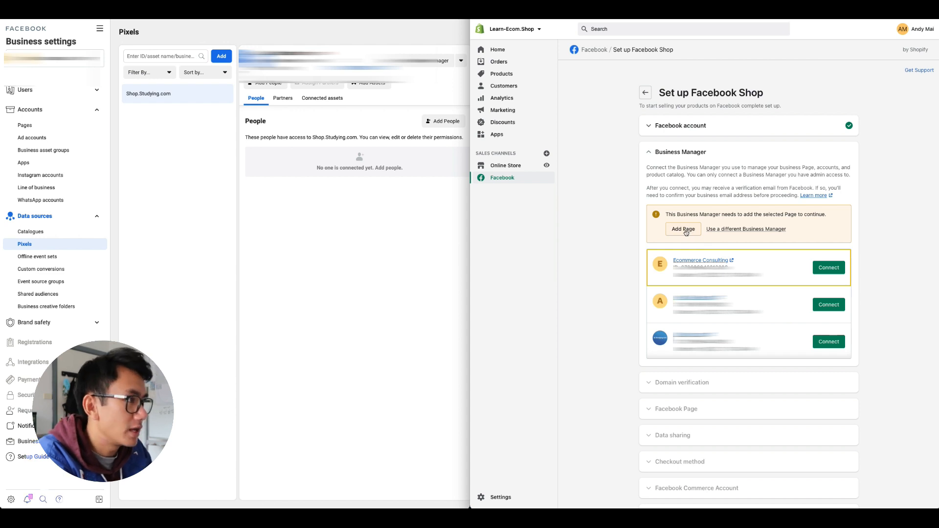
{"action": "left_click", "coordinate": [683, 229]}
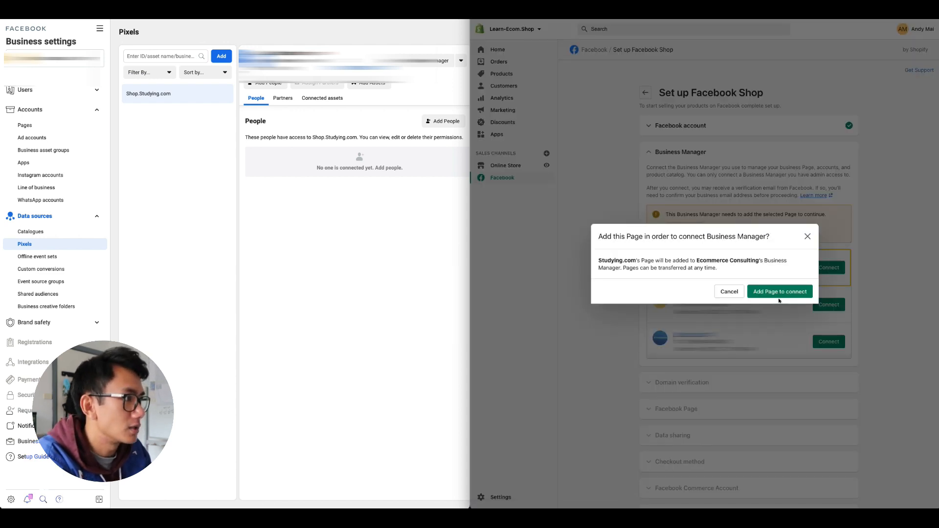
{"action": "mouse_move", "coordinate": [779, 296]}
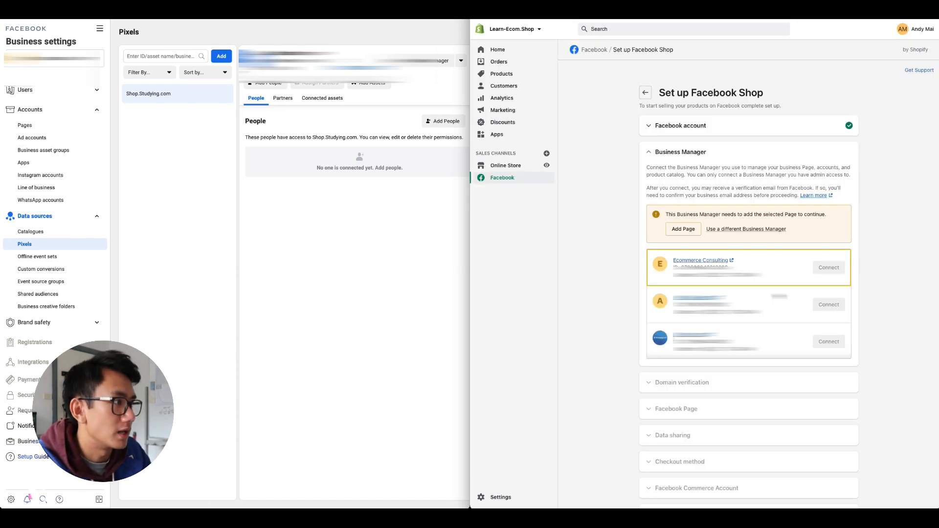
{"action": "left_click", "coordinate": [683, 229]}
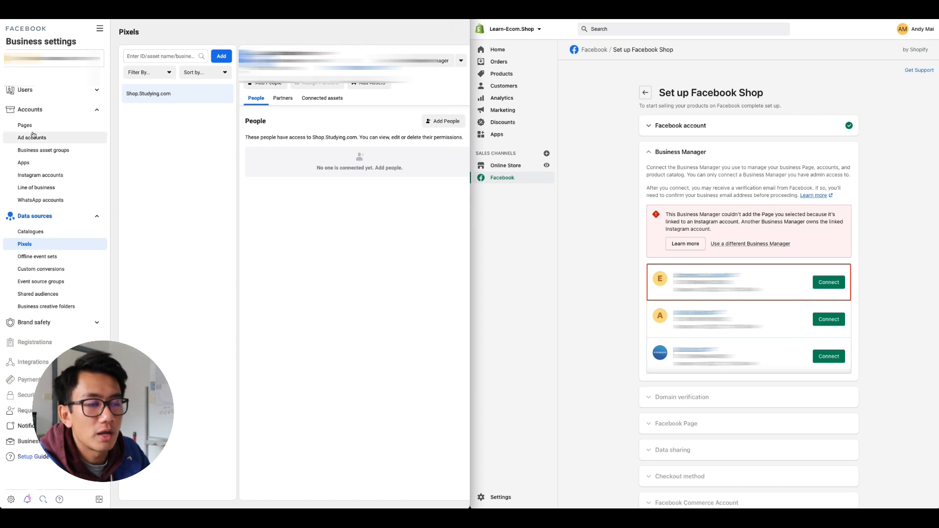
{"action": "left_click", "coordinate": [24, 125]}
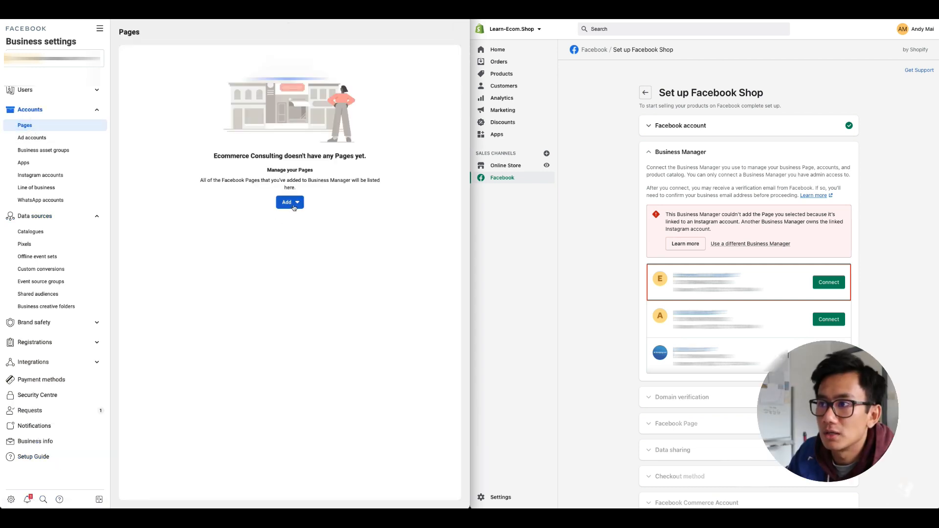
{"action": "left_click", "coordinate": [286, 201]}
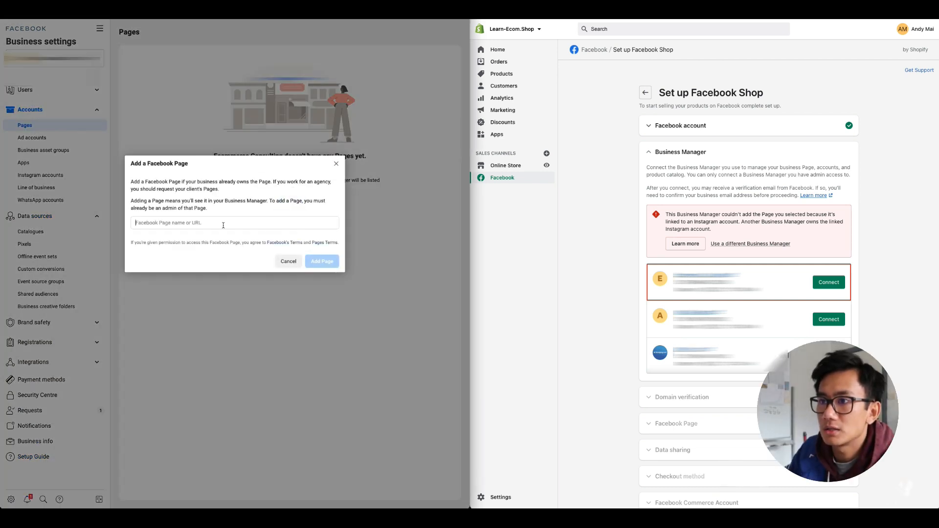
{"action": "type", "text": "Shop"}
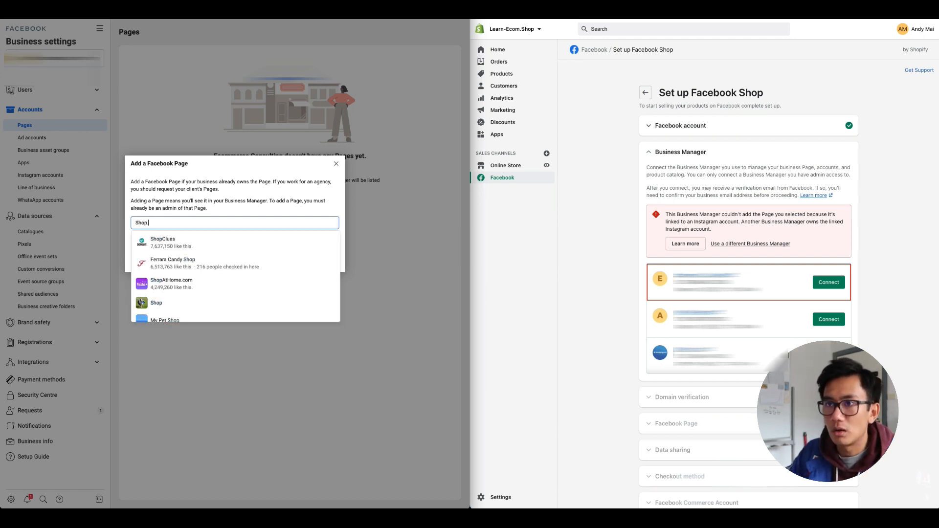
{"action": "left_click", "coordinate": [337, 163]}
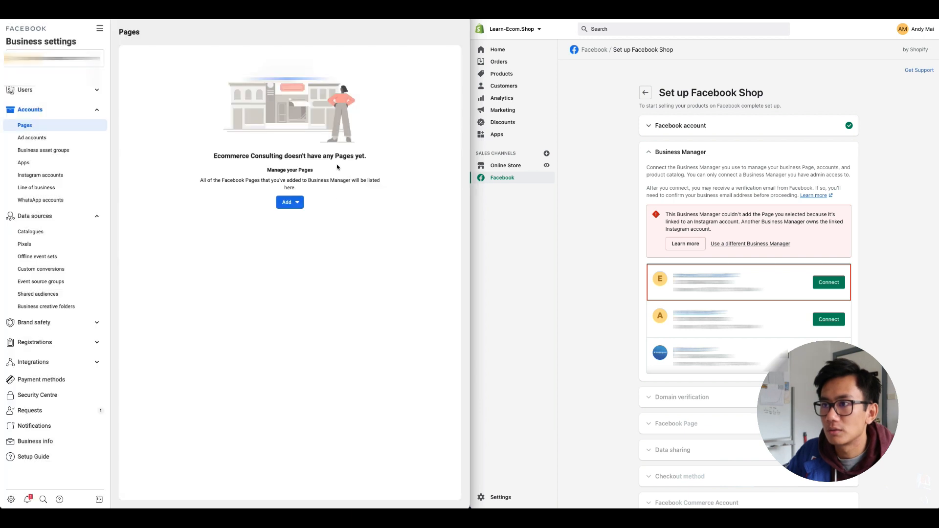
{"action": "mouse_move", "coordinate": [300, 290]}
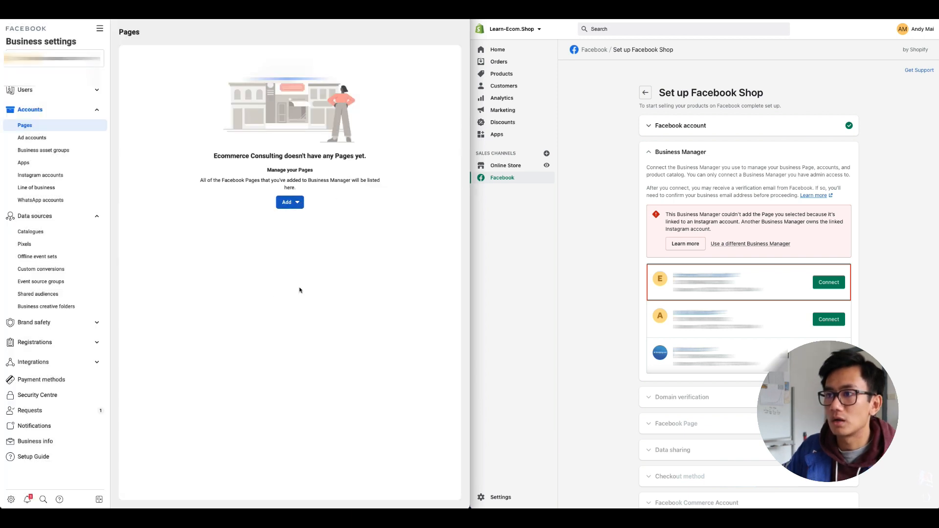
Start a new Local Business Page and name it Shop.Studying.com
{"action": "left_click", "coordinate": [289, 202]}
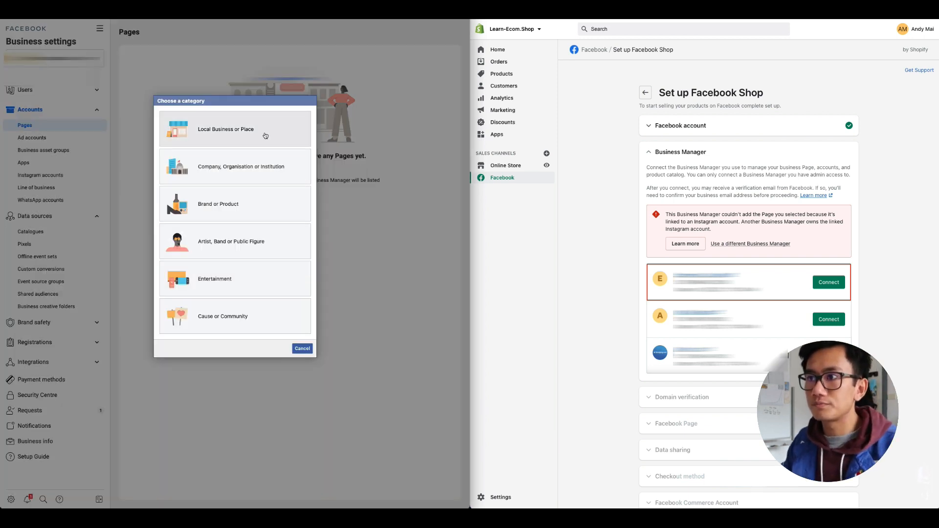
{"action": "left_click", "coordinate": [235, 129]}
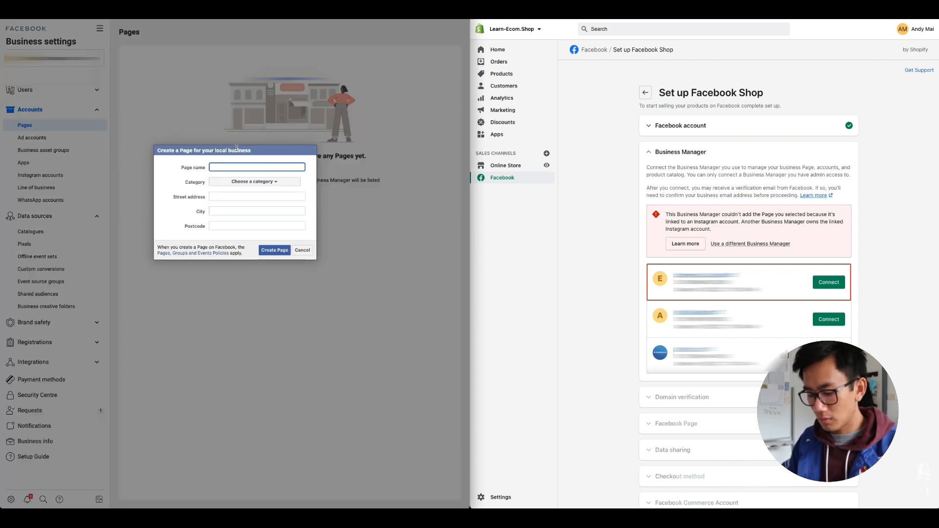
{"action": "type", "text": "Shop.Study"}
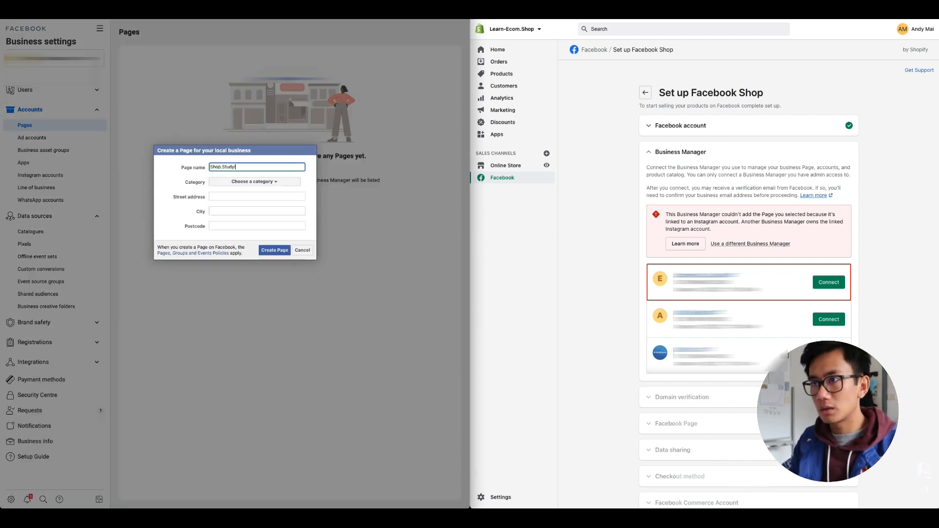
{"action": "left_click", "coordinate": [255, 182]}
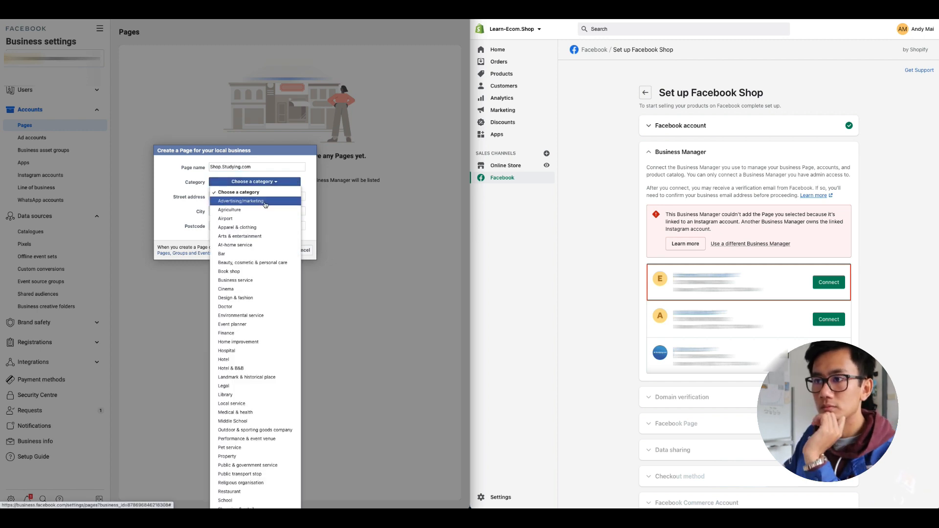
{"action": "mouse_move", "coordinate": [238, 357]}
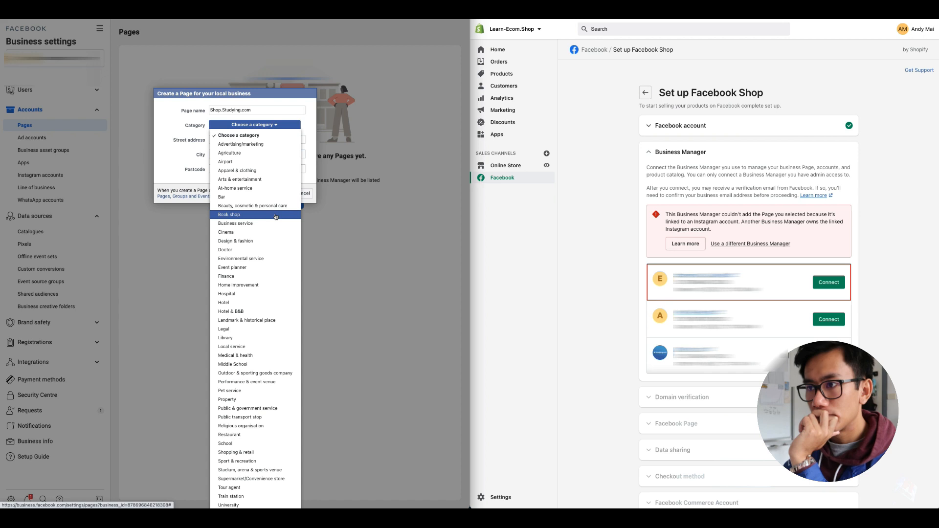
{"action": "mouse_move", "coordinate": [236, 315]}
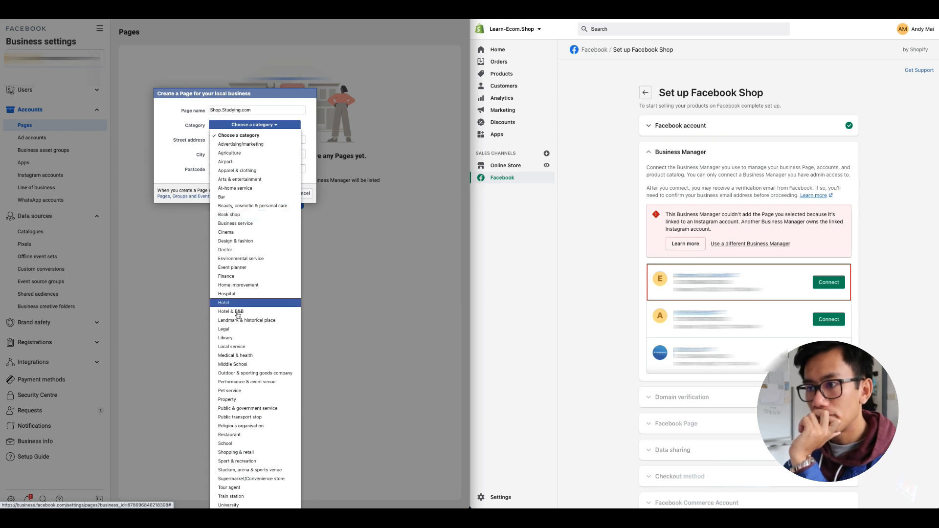
{"action": "mouse_move", "coordinate": [241, 387]}
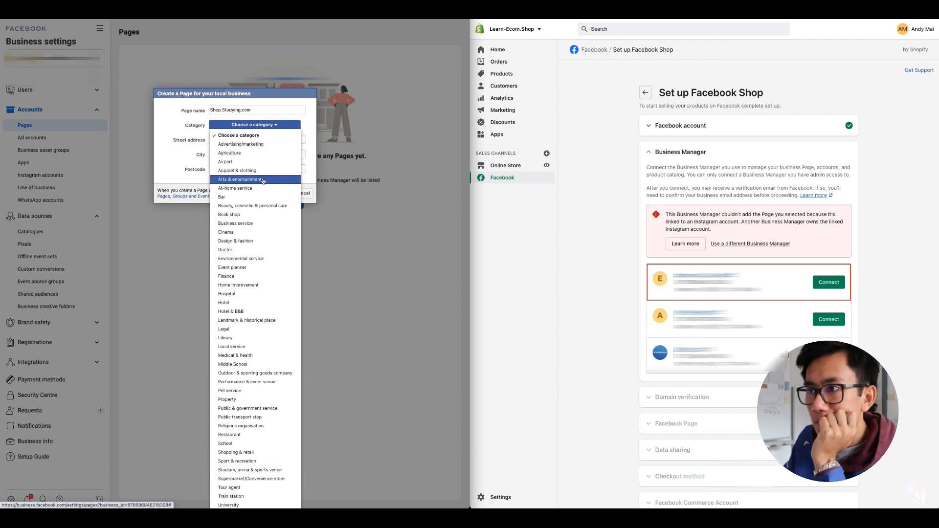
{"action": "mouse_move", "coordinate": [247, 244]}
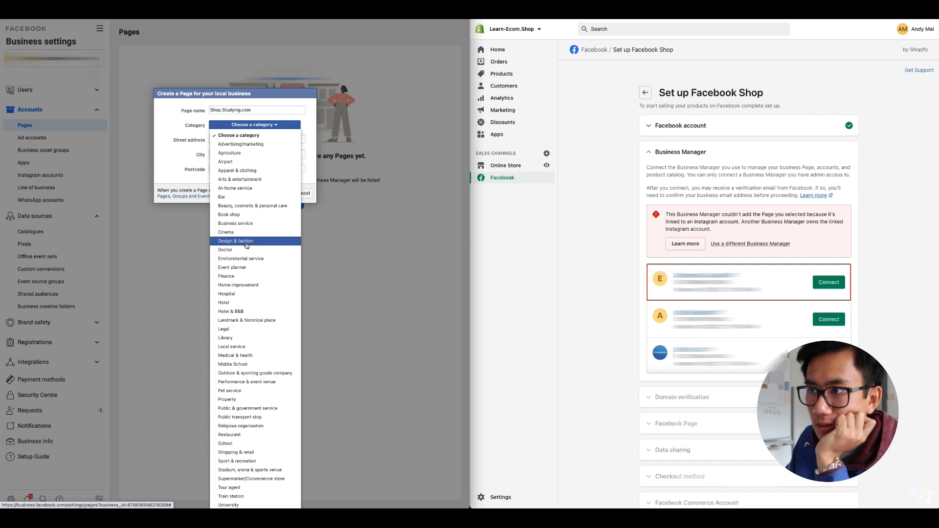
{"action": "mouse_move", "coordinate": [245, 329]}
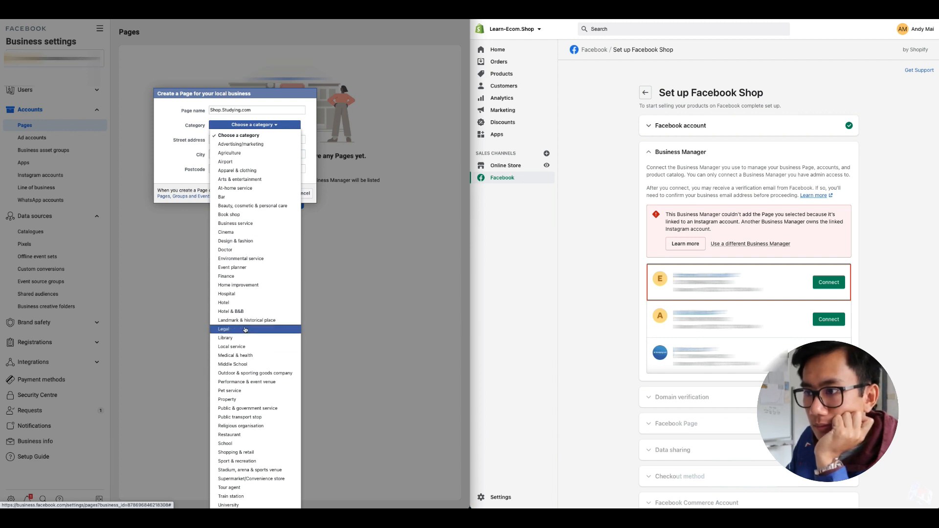
{"action": "mouse_move", "coordinate": [237, 444]}
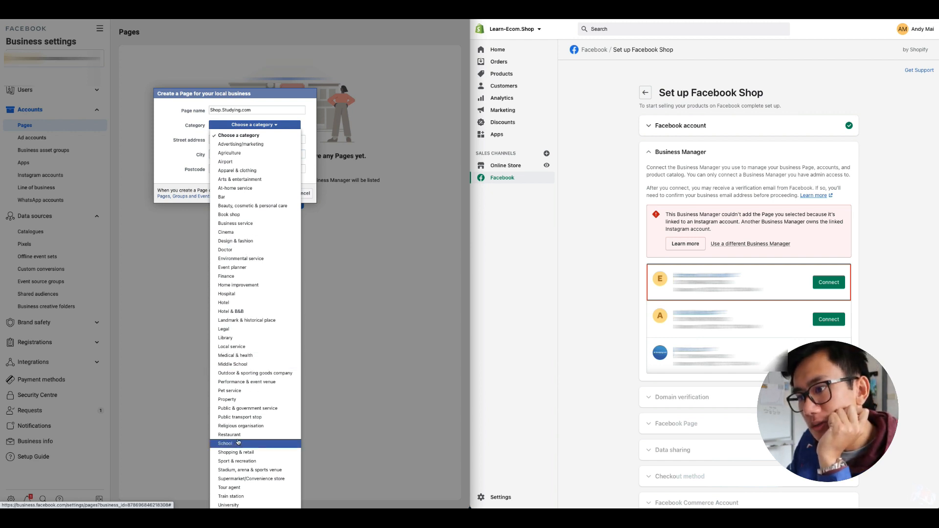
{"action": "mouse_move", "coordinate": [236, 232]}
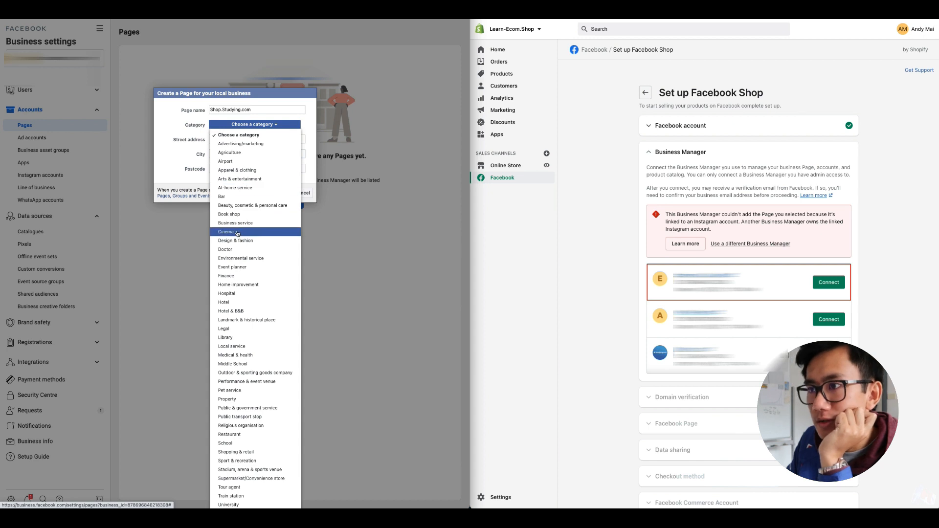
Set the category to Business service, fill in city Sydney and create the Page
{"action": "left_click", "coordinate": [235, 223]}
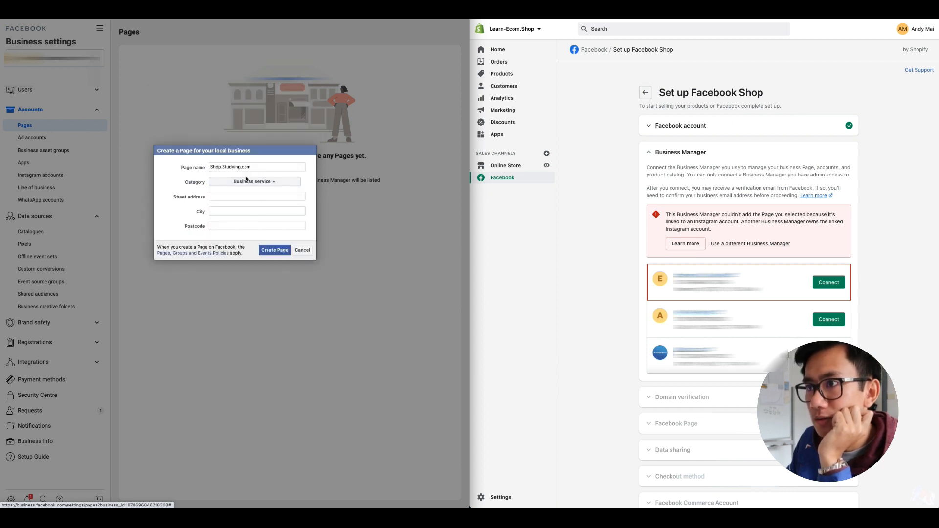
{"action": "left_click", "coordinate": [274, 250]}
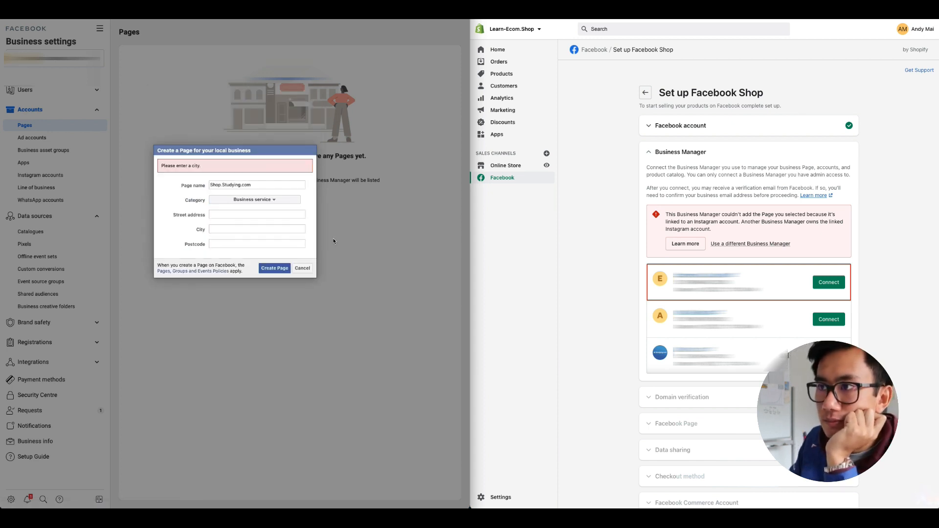
{"action": "left_click", "coordinate": [256, 229]}
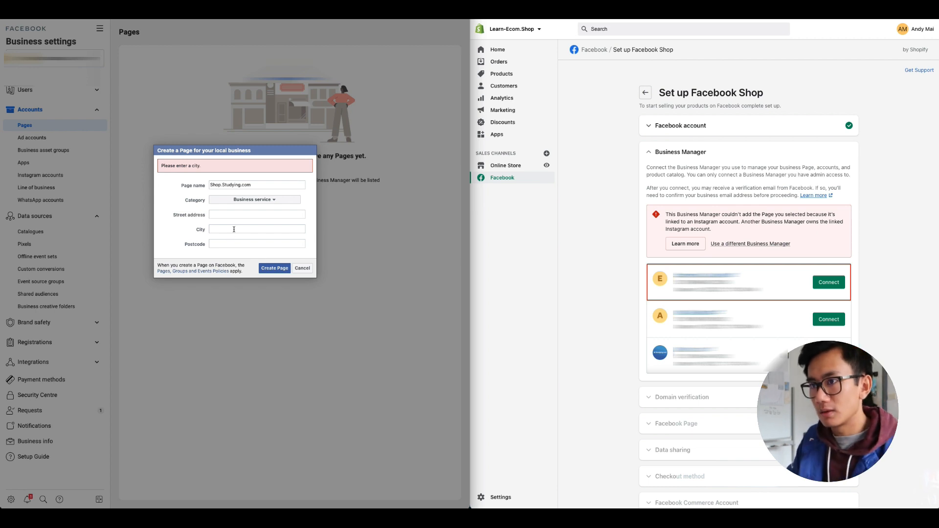
{"action": "type", "text": "Sydne"}
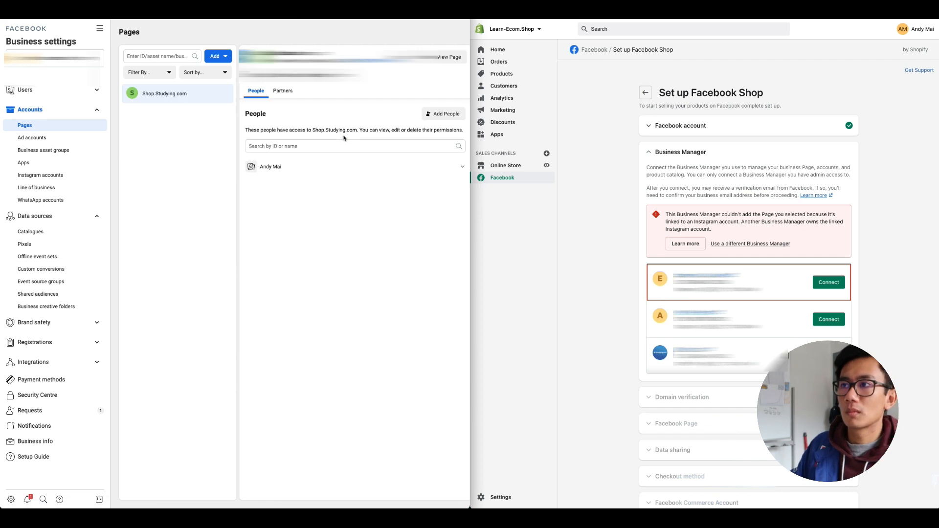
{"action": "mouse_move", "coordinate": [812, 295]}
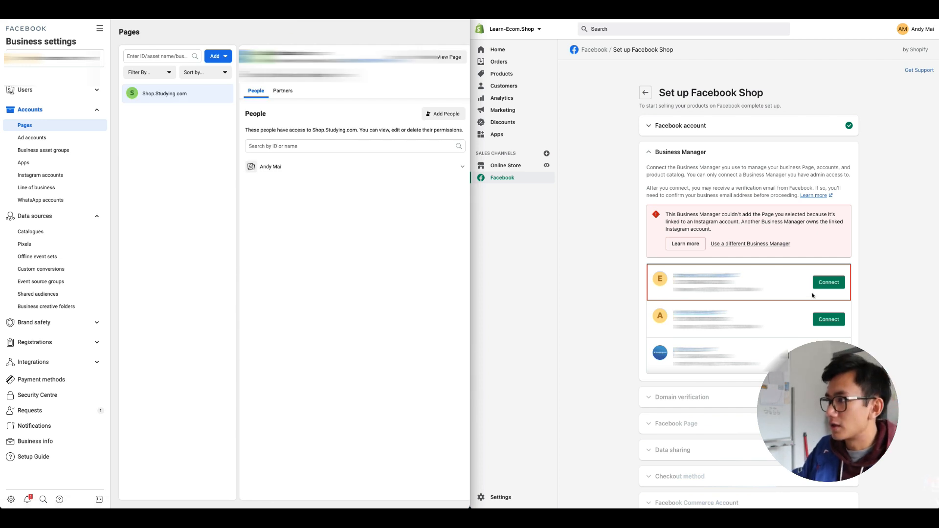
Retry connecting the first Business Manager and adding the Page, which fails again
{"action": "left_click", "coordinate": [828, 282]}
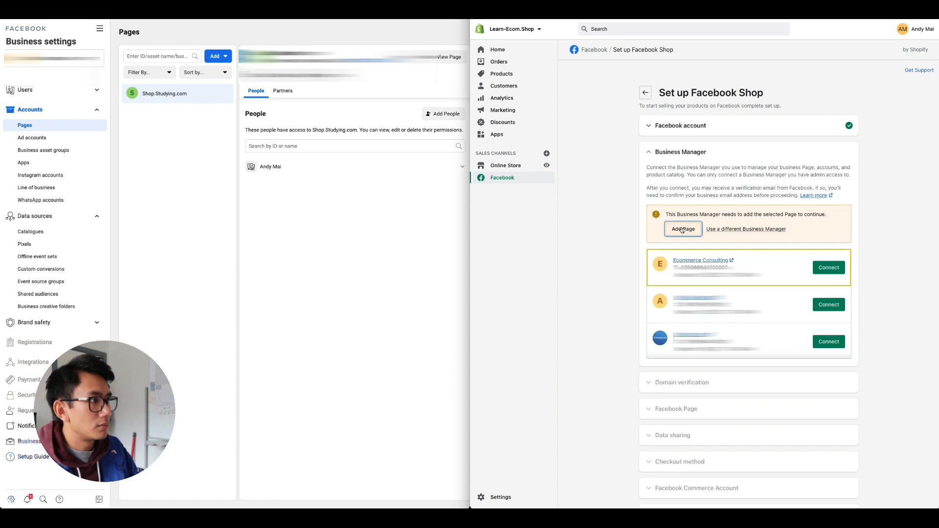
{"action": "left_click", "coordinate": [683, 229]}
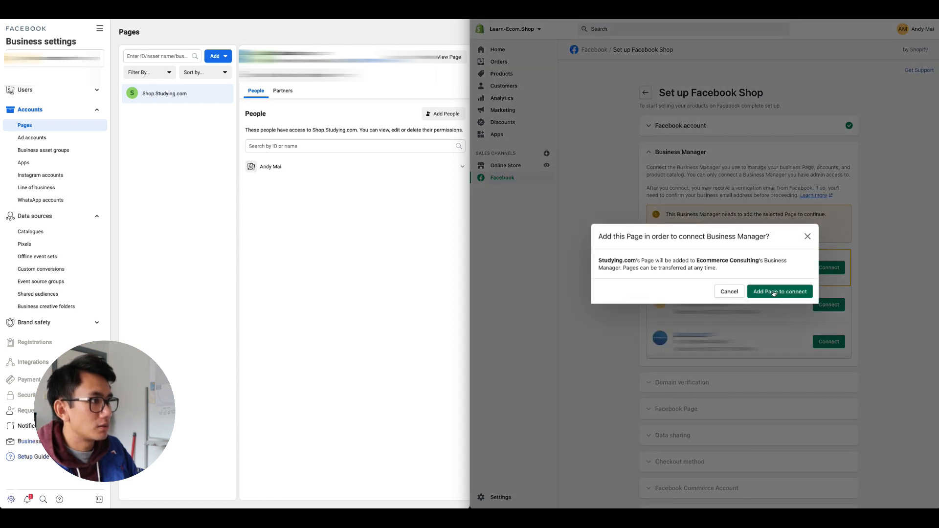
{"action": "left_click", "coordinate": [780, 292]}
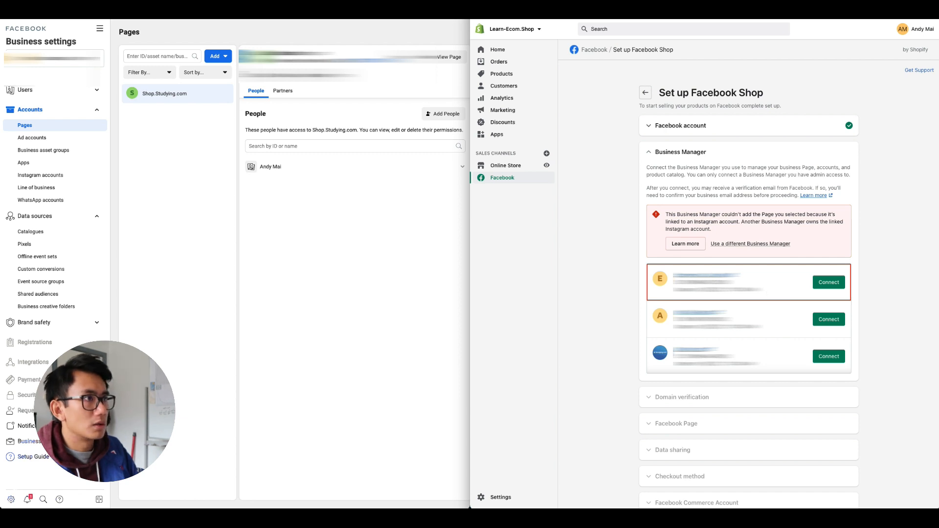
{"action": "left_click", "coordinate": [505, 165]}
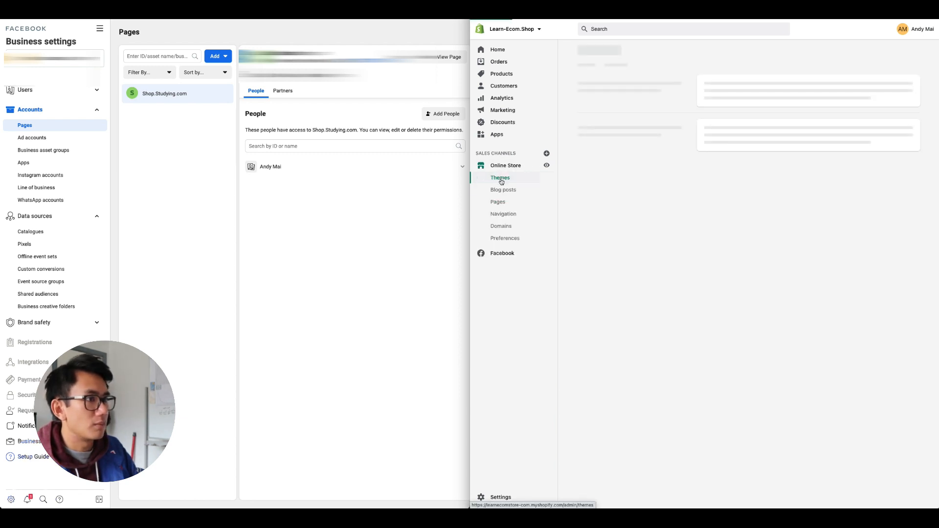
Return to Facebook Shop setup and attempt the Business Manager and Page connection once more
{"action": "left_click", "coordinate": [502, 252]}
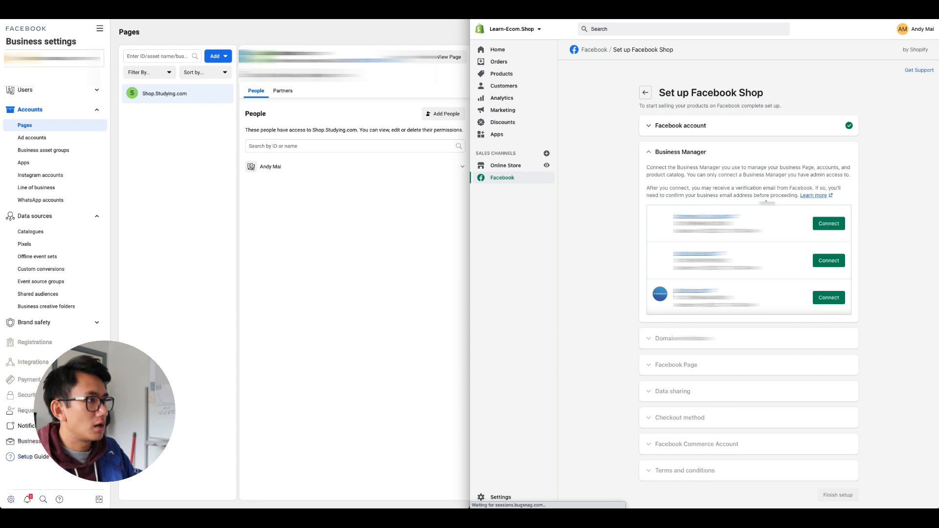
{"action": "left_click", "coordinate": [828, 223]}
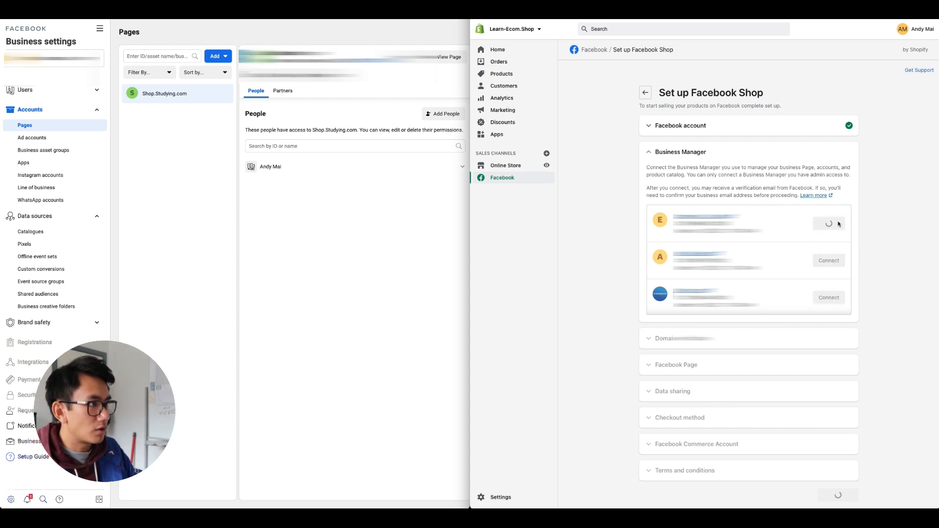
{"action": "left_click", "coordinate": [829, 223]}
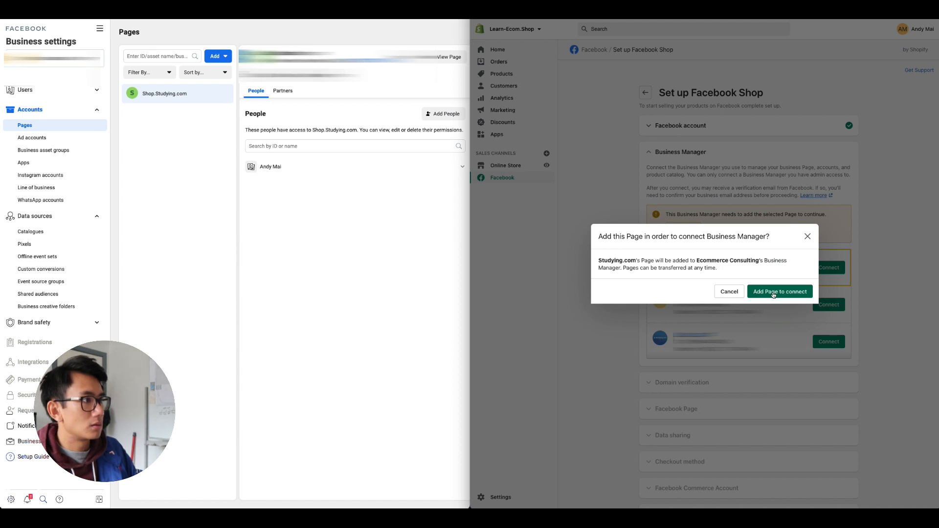
{"action": "left_click", "coordinate": [780, 291]}
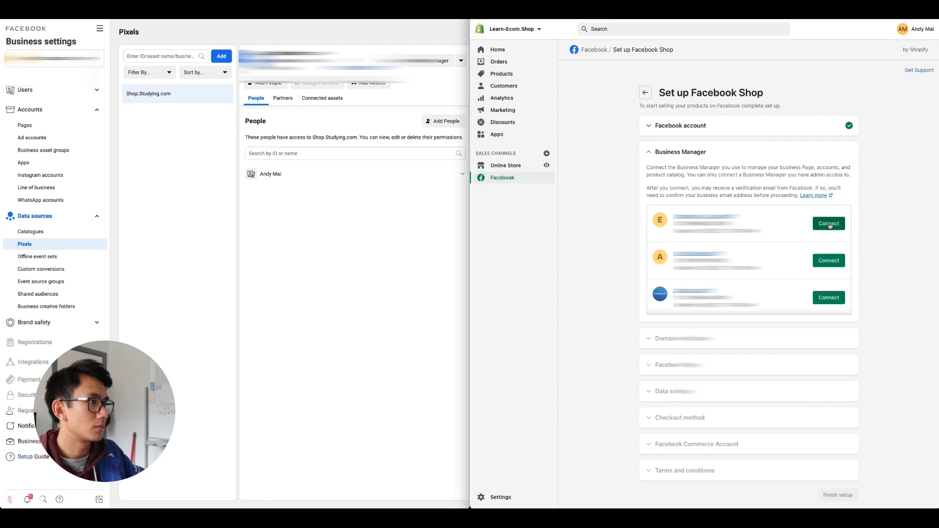
Connect a Business Manager, then disconnect the linked Facebook Page to restart the step
{"action": "left_click", "coordinate": [829, 223]}
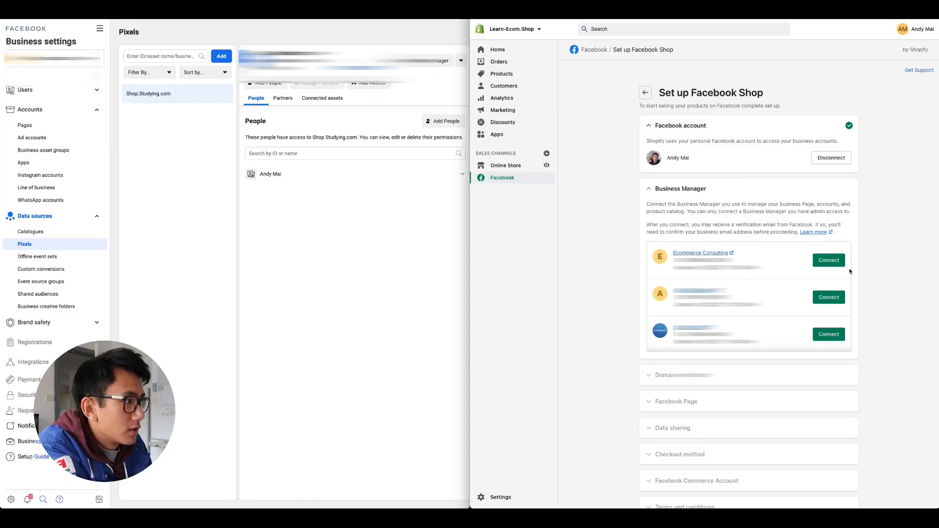
{"action": "left_click", "coordinate": [828, 260]}
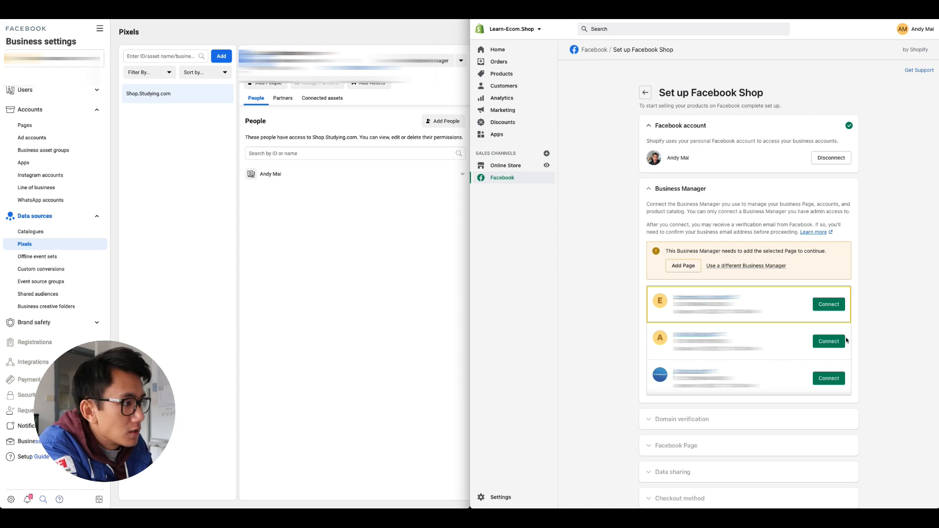
{"action": "left_click", "coordinate": [829, 378]}
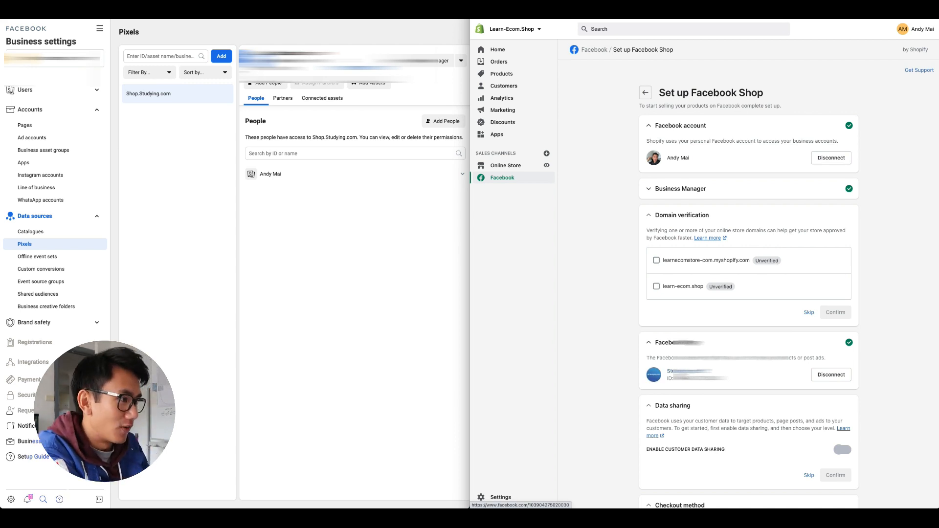
{"action": "scroll", "scroll_direction": "down", "scroll_amount": 3}
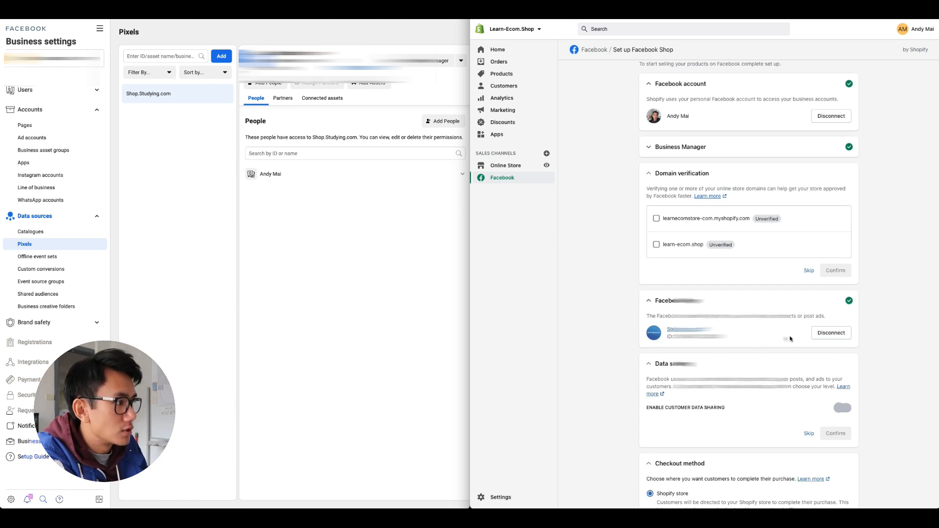
{"action": "left_click", "coordinate": [832, 332]}
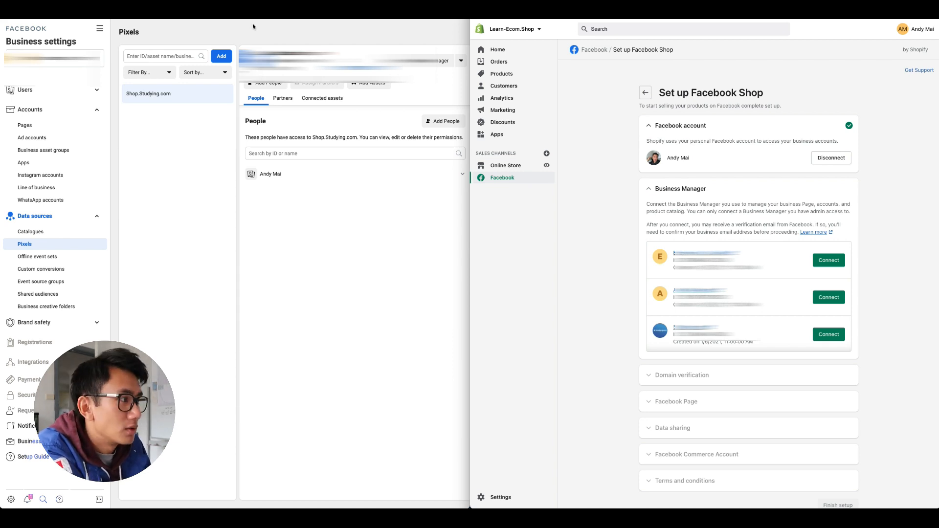
Connect the first Business Manager and the Shop.Studying.com Page, and enable Maximum customer data sharing
{"action": "left_click", "coordinate": [829, 260]}
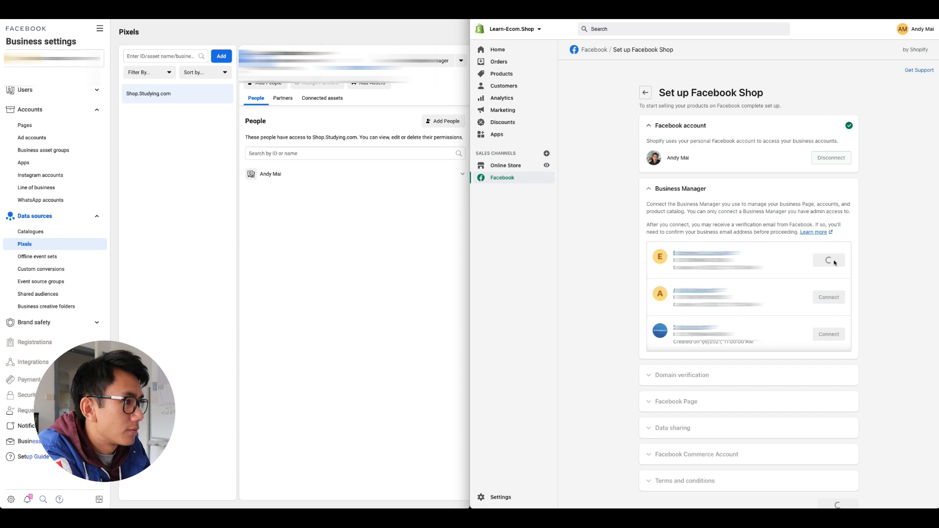
{"action": "left_click", "coordinate": [828, 260]}
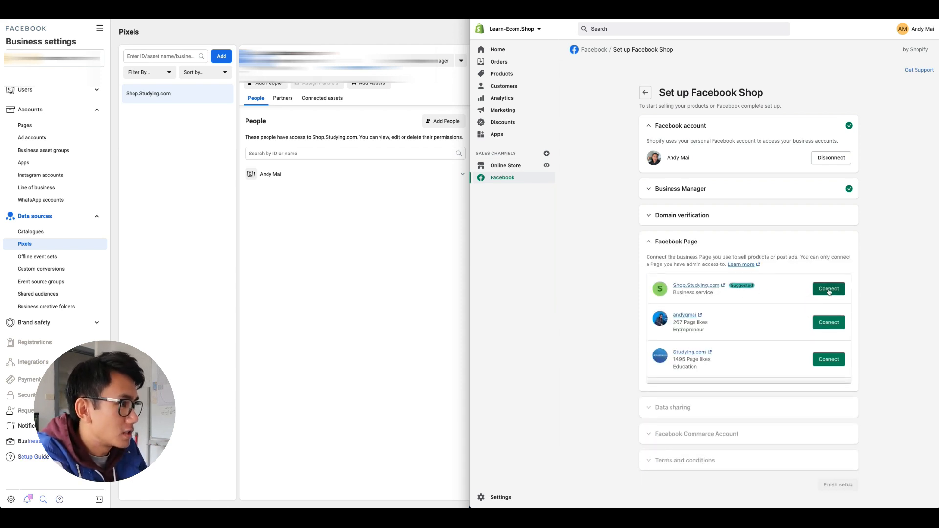
{"action": "left_click", "coordinate": [828, 289]}
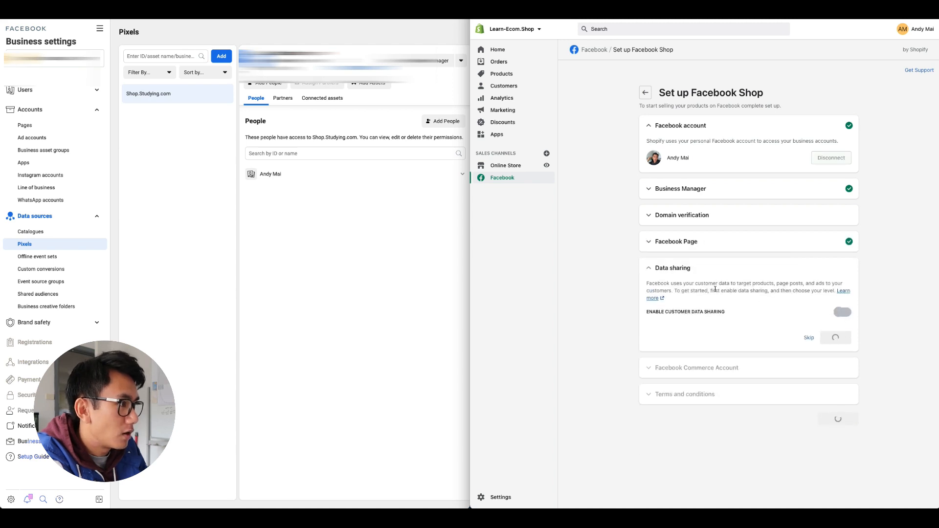
{"action": "left_click", "coordinate": [844, 313]}
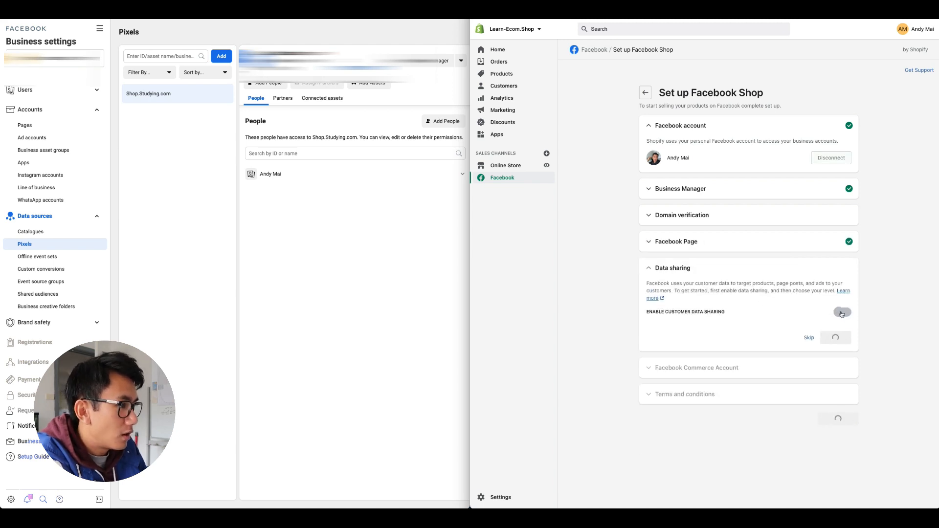
{"action": "left_click", "coordinate": [841, 313]}
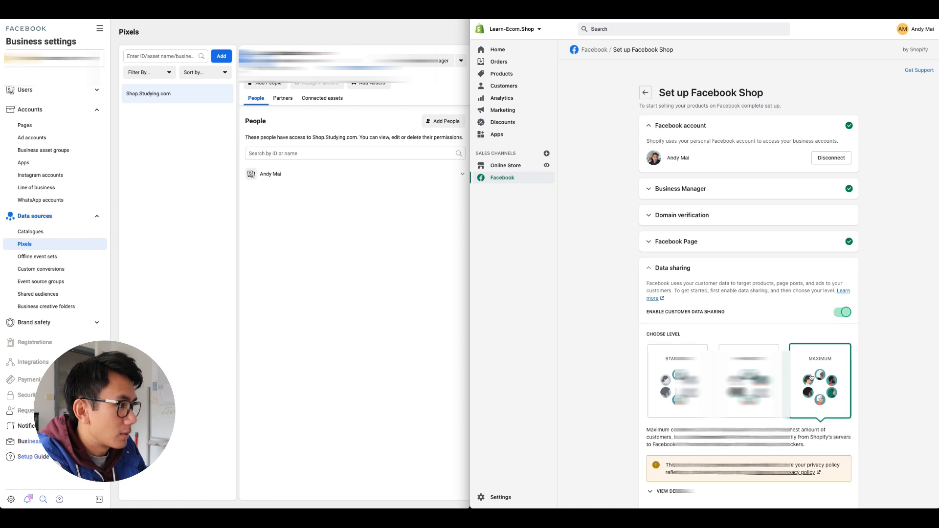
{"action": "scroll", "scroll_direction": "down", "scroll_amount": 3}
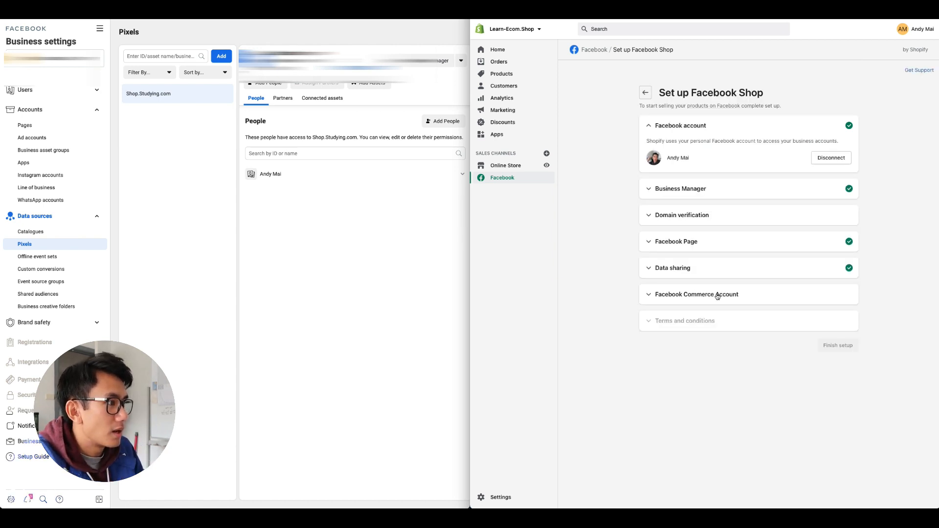
Create a new Facebook Commerce Account from the setup checklist
{"action": "left_click", "coordinate": [718, 295]}
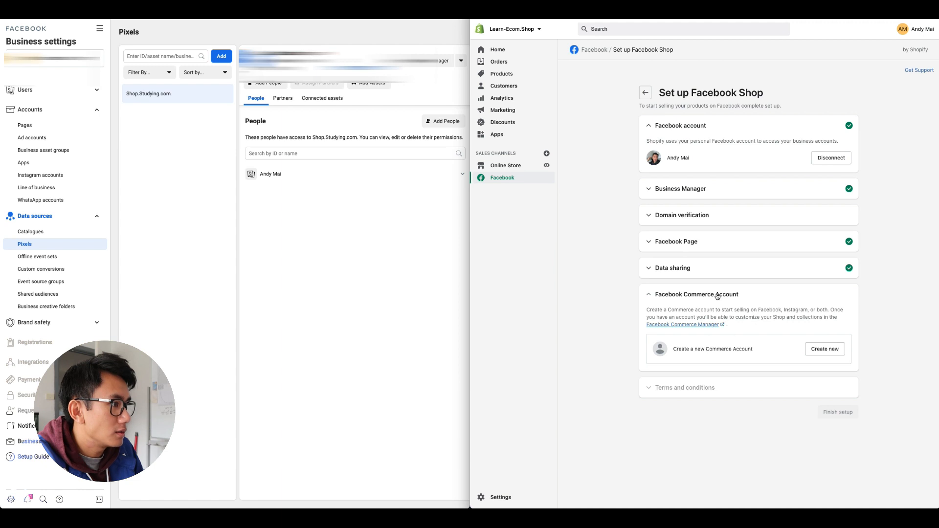
{"action": "mouse_move", "coordinate": [726, 298]}
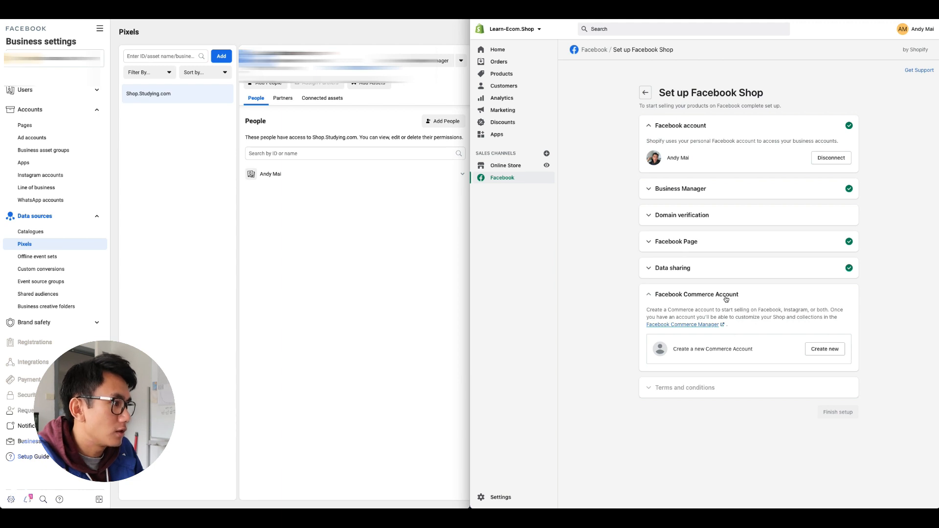
{"action": "left_click", "coordinate": [825, 348]}
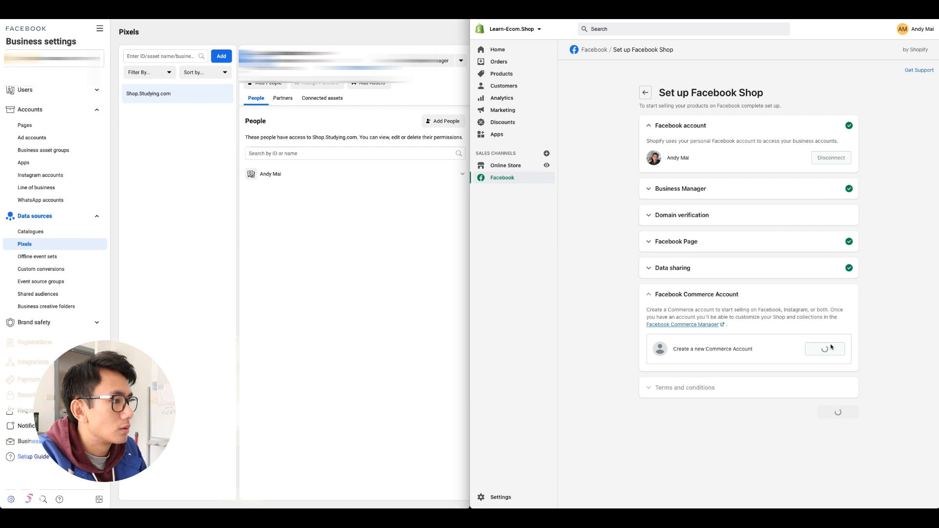
{"action": "left_click", "coordinate": [825, 349]}
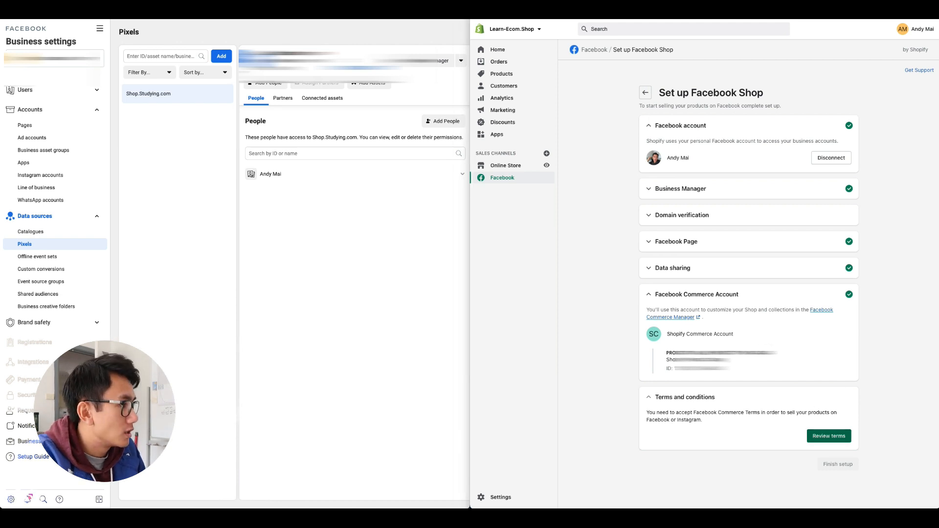
Review the Facebook Commerce Seller Agreement and accept its terms
{"action": "left_click", "coordinate": [829, 437]}
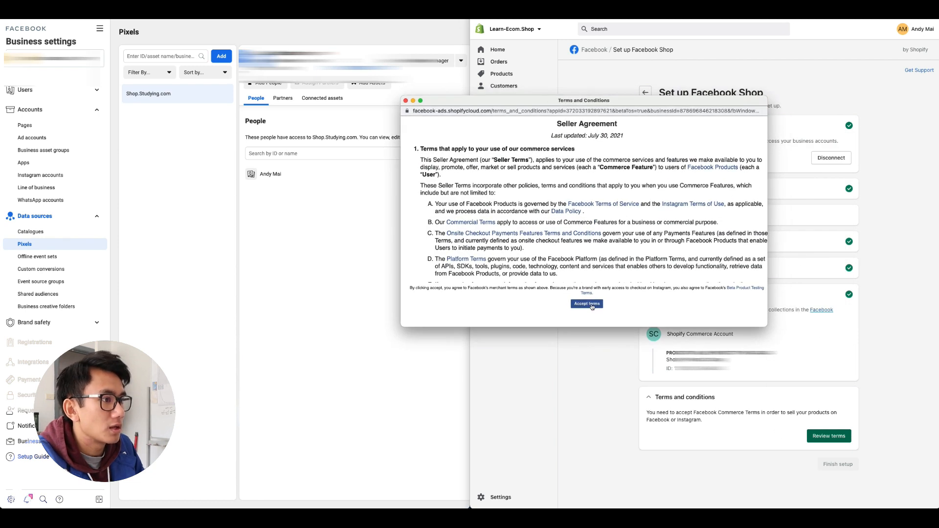
{"action": "scroll", "scroll_direction": "down", "scroll_amount": 3}
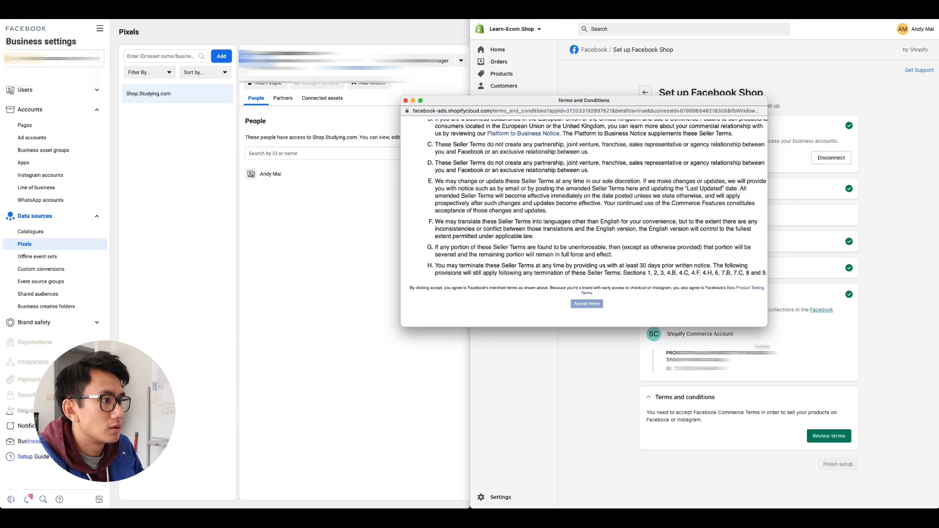
{"action": "left_click", "coordinate": [586, 304]}
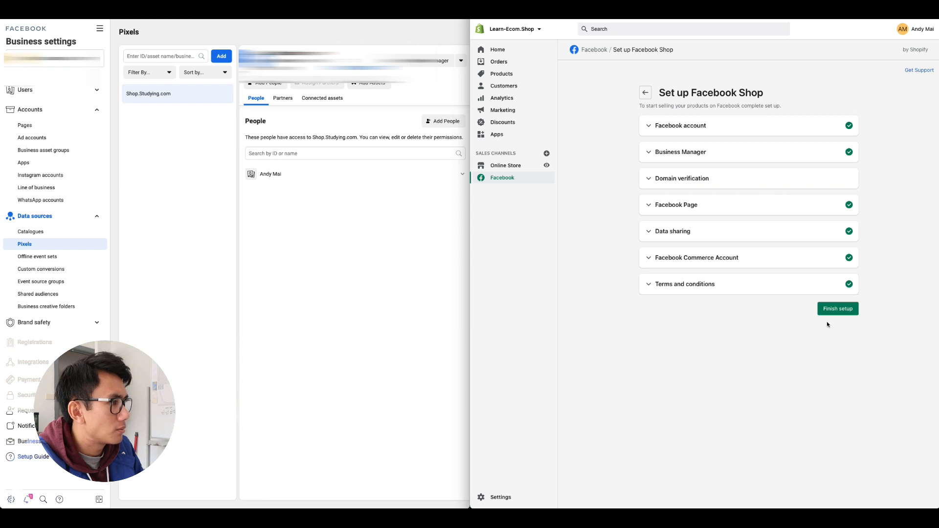
Verify the learn-ecom.shop domain and confirm it shows as Verified
{"action": "left_click", "coordinate": [681, 178]}
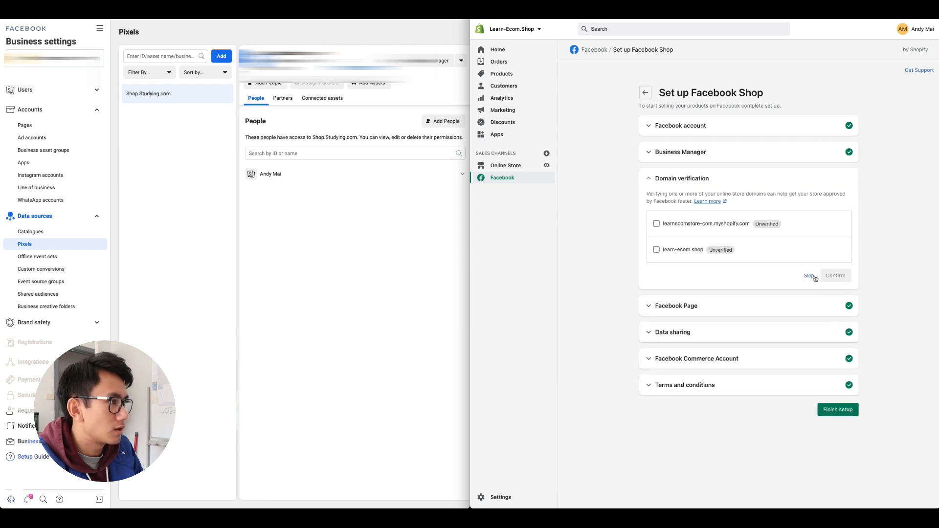
{"action": "left_click", "coordinate": [808, 276]}
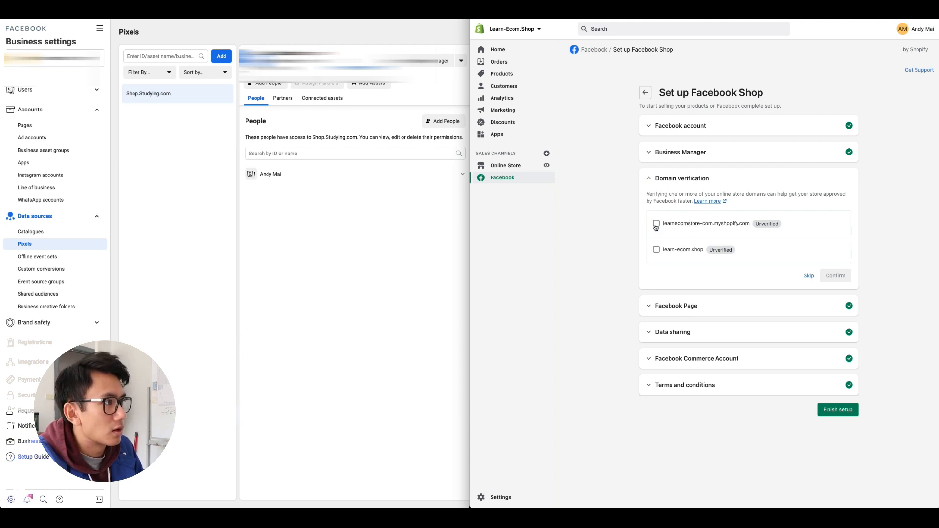
{"action": "left_click", "coordinate": [655, 223]}
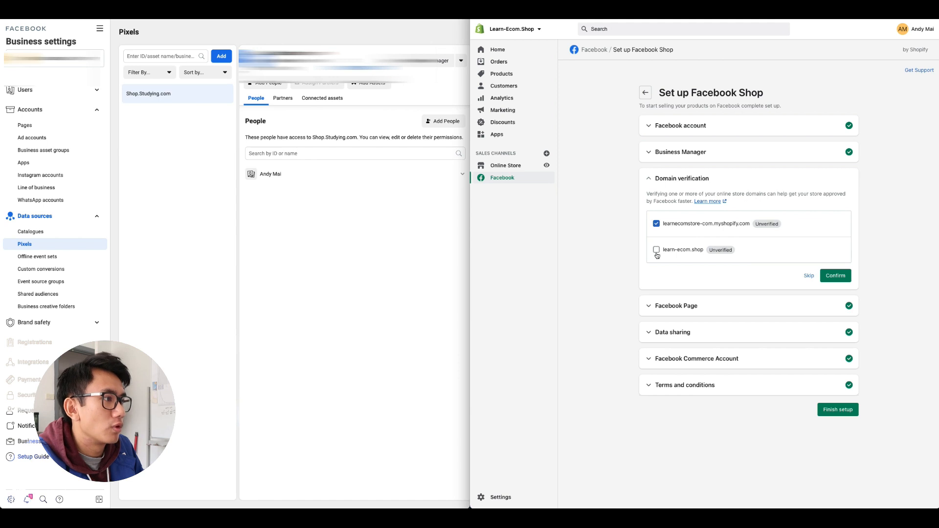
{"action": "left_click", "coordinate": [656, 249]}
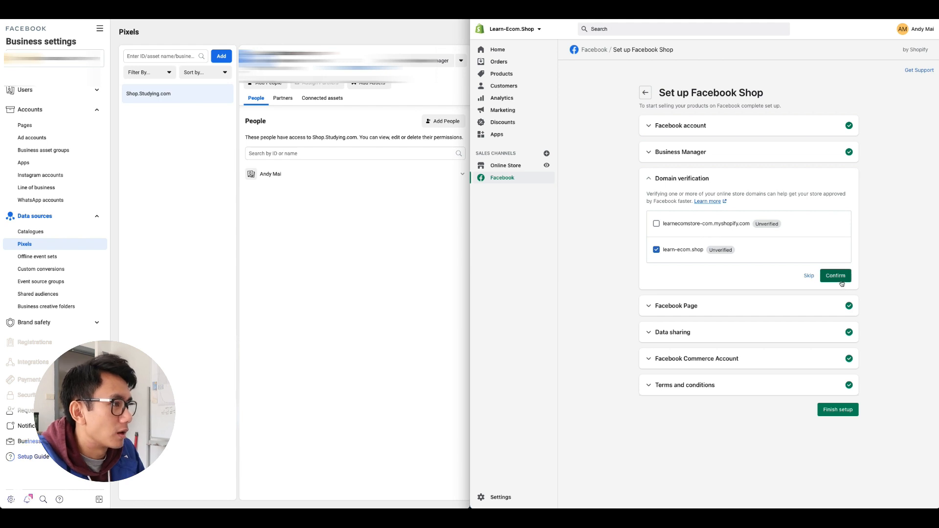
{"action": "left_click", "coordinate": [835, 276]}
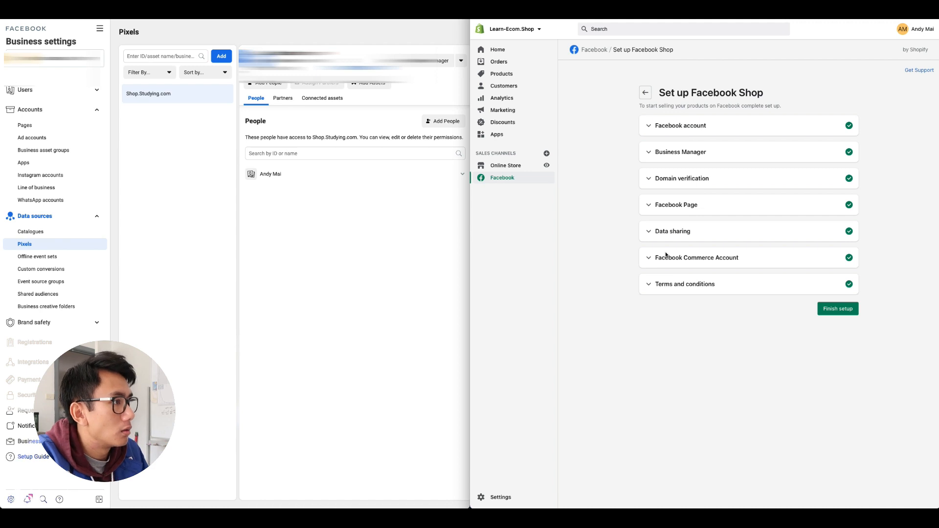
{"action": "left_click", "coordinate": [682, 178]}
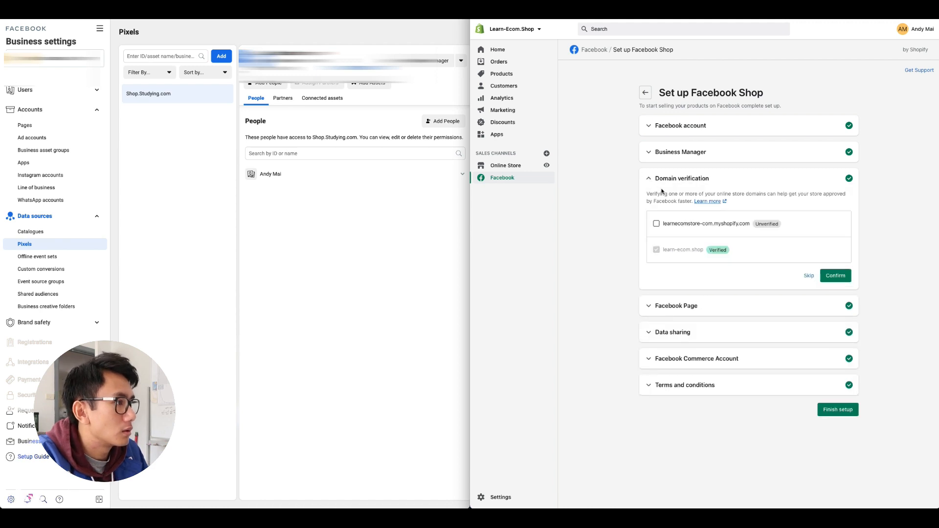
{"action": "mouse_move", "coordinate": [824, 388]}
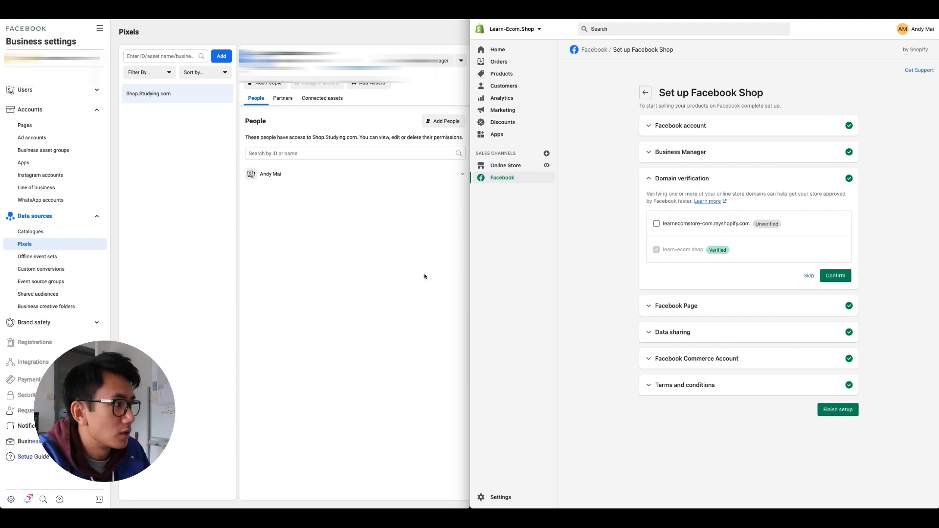
Finish setup and dismiss the 'You're ready to use Facebook Shop' message
{"action": "left_click", "coordinate": [836, 276]}
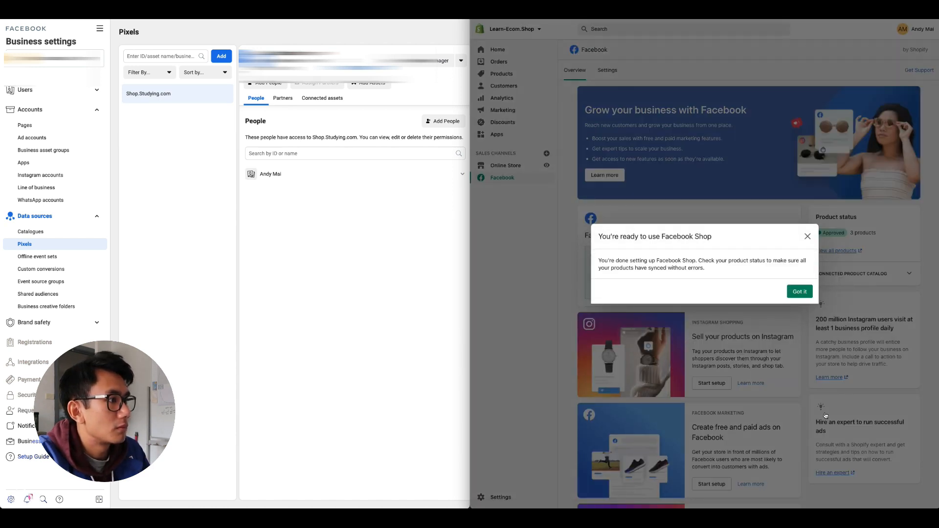
{"action": "left_click", "coordinate": [800, 291]}
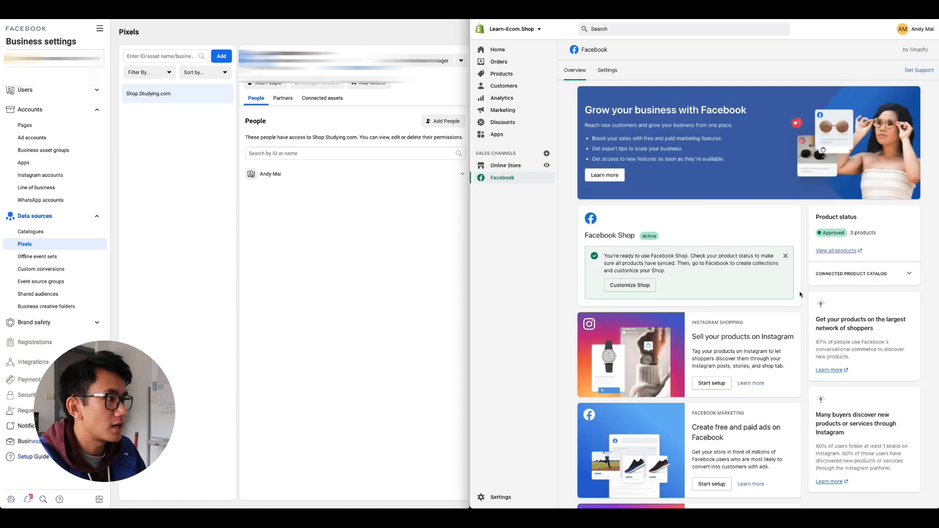